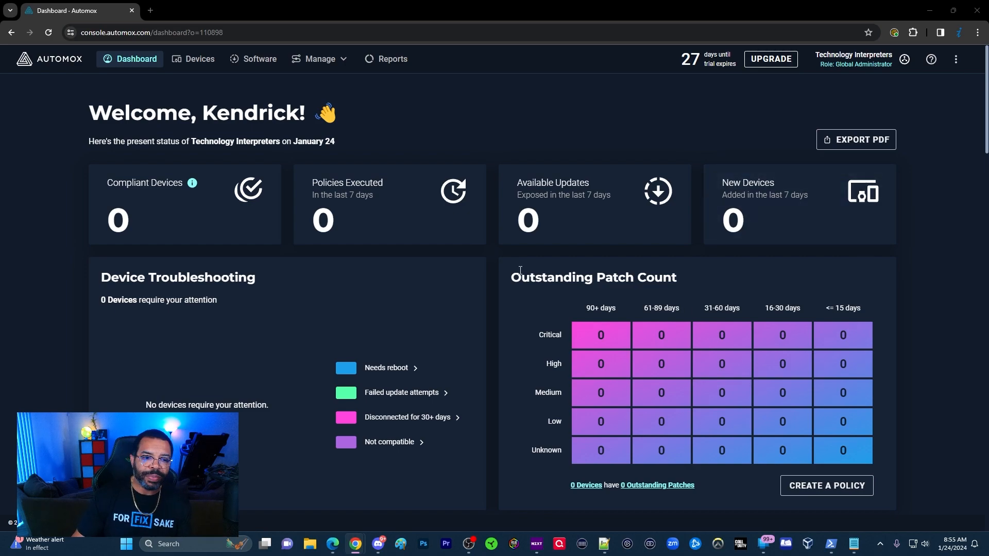
Step: Scroll the dashboard to Environment by OS (all 0%) and Device Health by Group
{"action": "scroll", "scroll_direction": "down", "scroll_amount": 3}
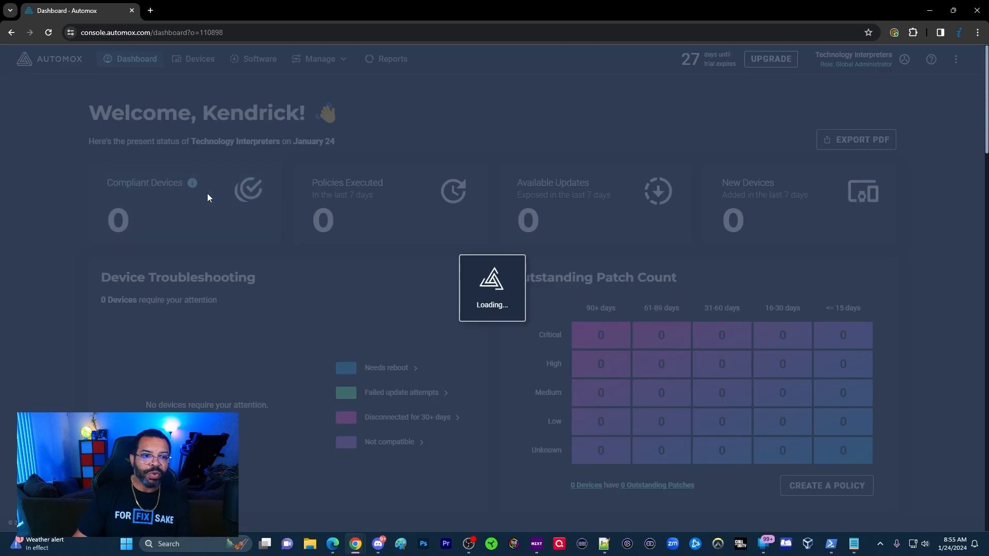
{"action": "left_click", "coordinate": [199, 58]}
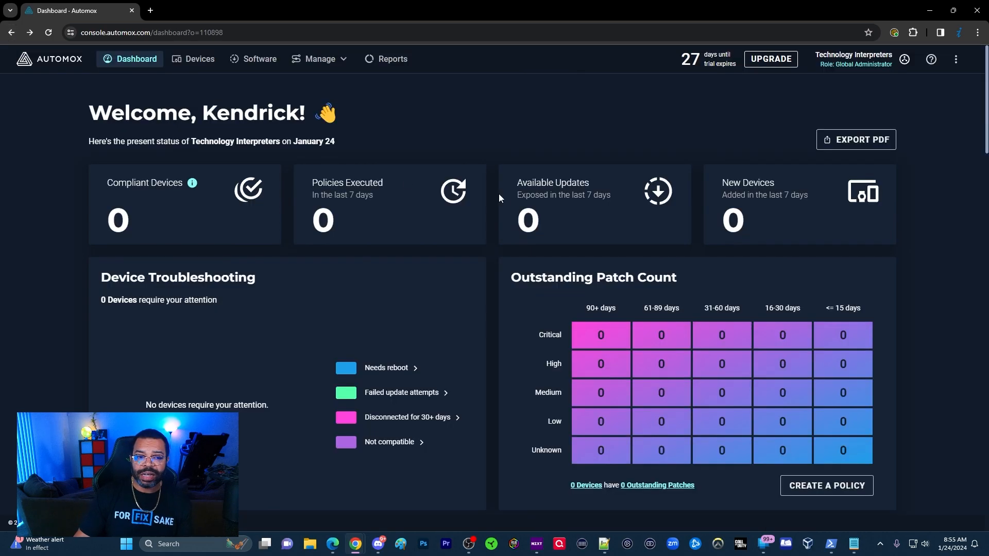
{"action": "mouse_move", "coordinate": [476, 207]}
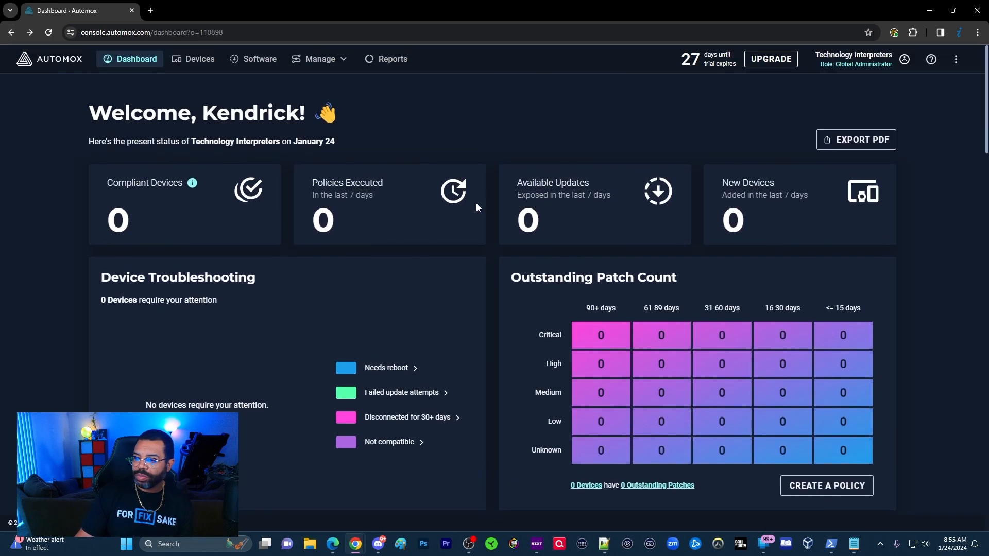
{"action": "scroll", "scroll_direction": "down", "scroll_amount": 3}
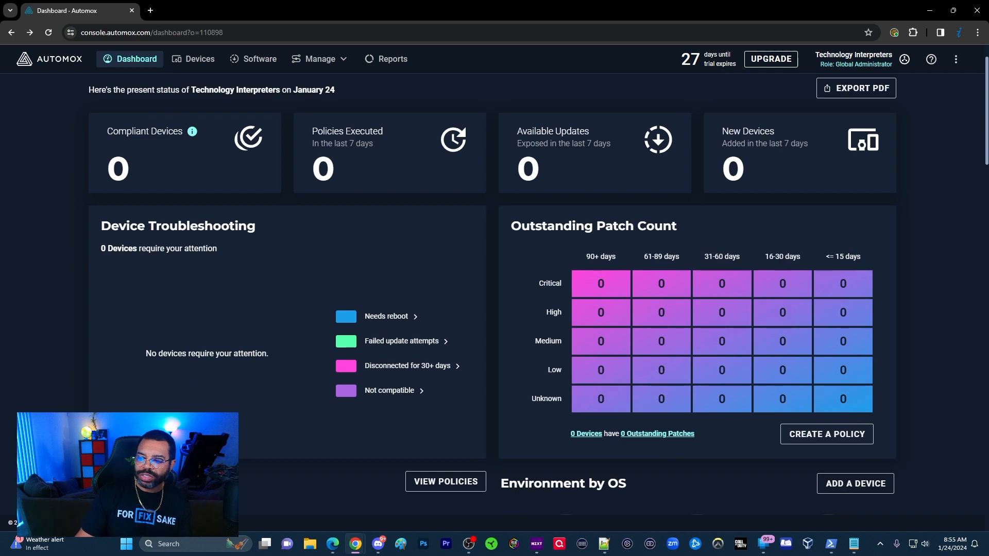
{"action": "mouse_move", "coordinate": [379, 153]}
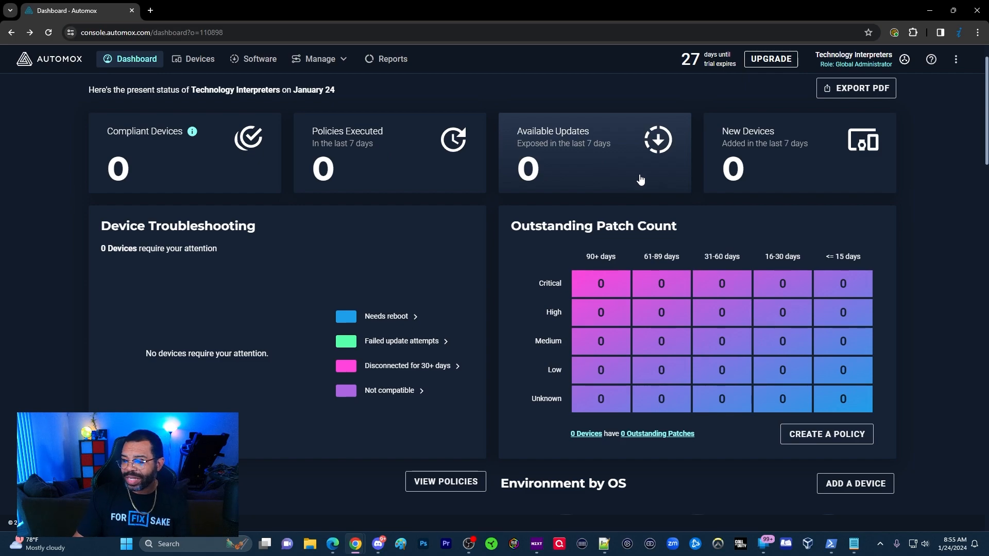
{"action": "mouse_move", "coordinate": [626, 149]}
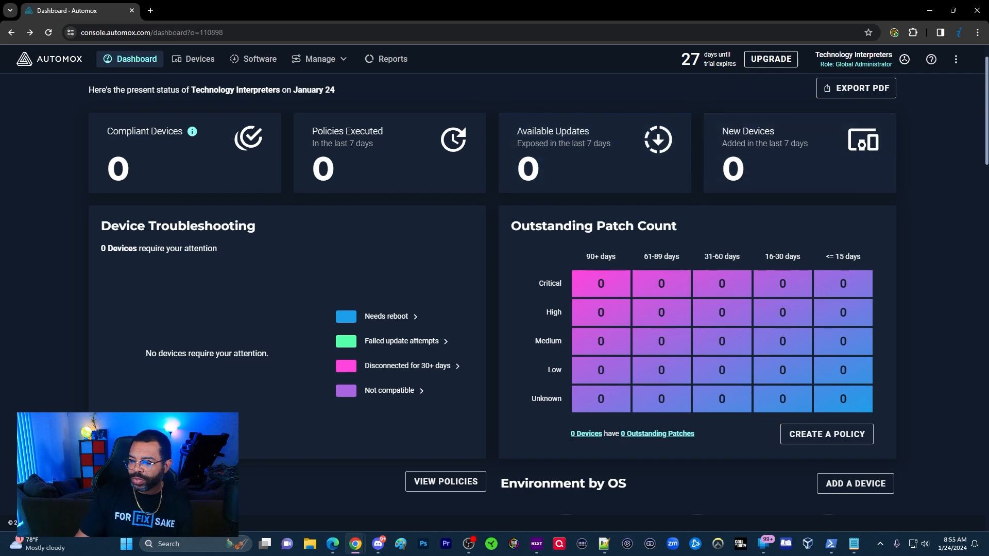
{"action": "mouse_move", "coordinate": [709, 119]}
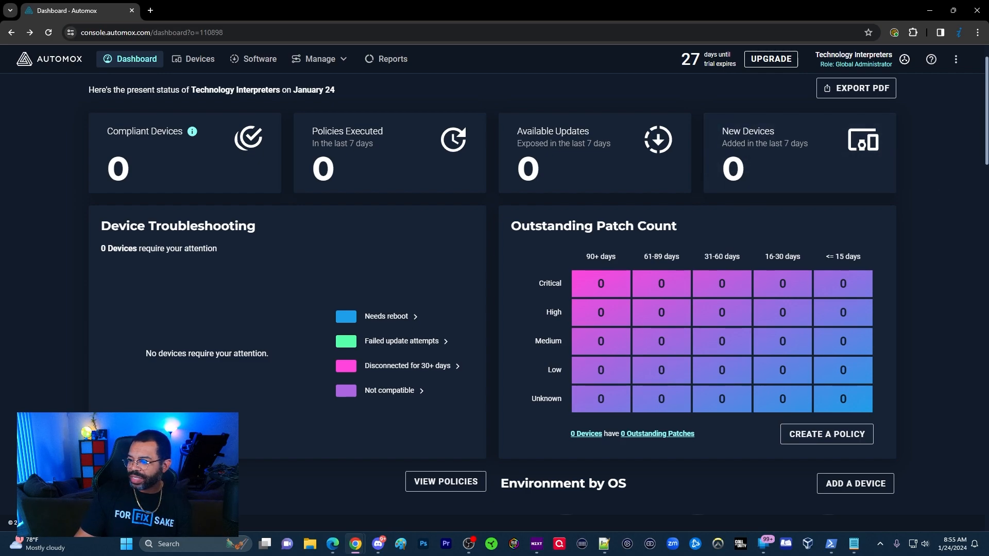
{"action": "scroll", "scroll_direction": "down", "scroll_amount": 3}
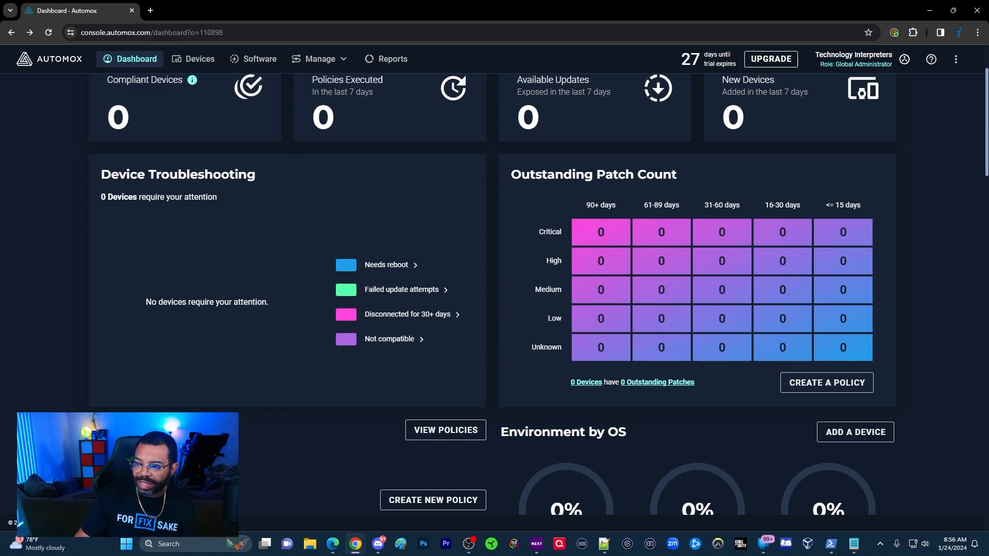
{"action": "mouse_move", "coordinate": [390, 264]}
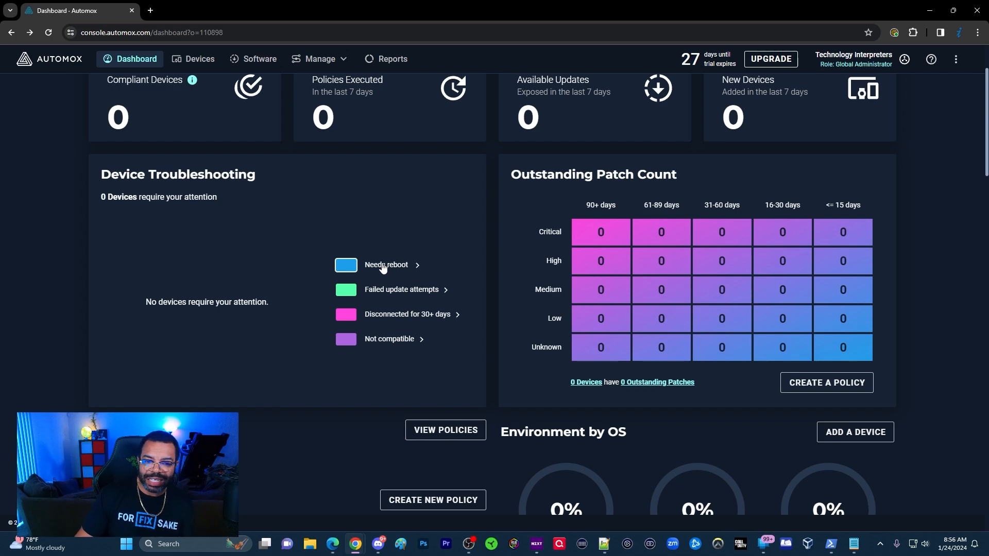
{"action": "scroll", "scroll_direction": "down", "scroll_amount": 3}
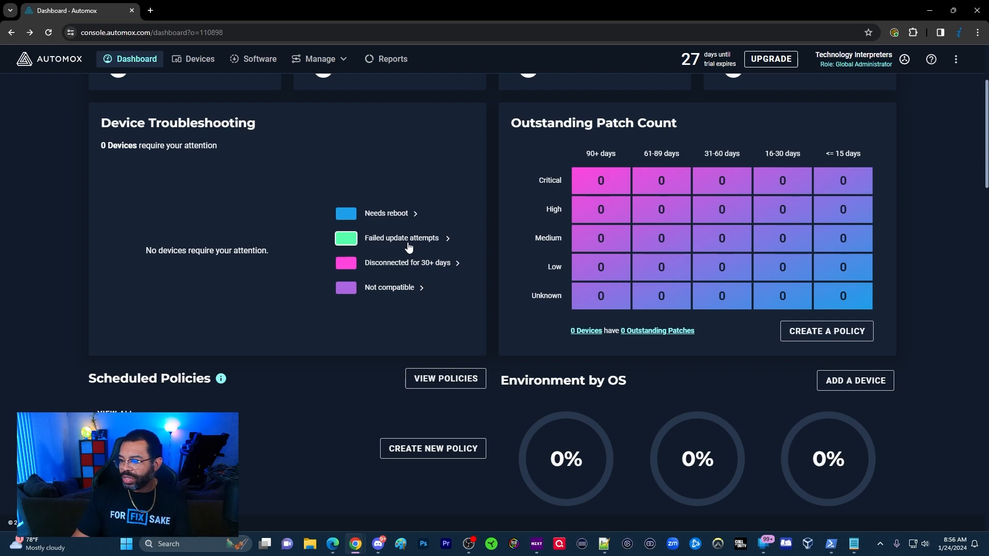
{"action": "scroll", "scroll_direction": "down", "scroll_amount": 3}
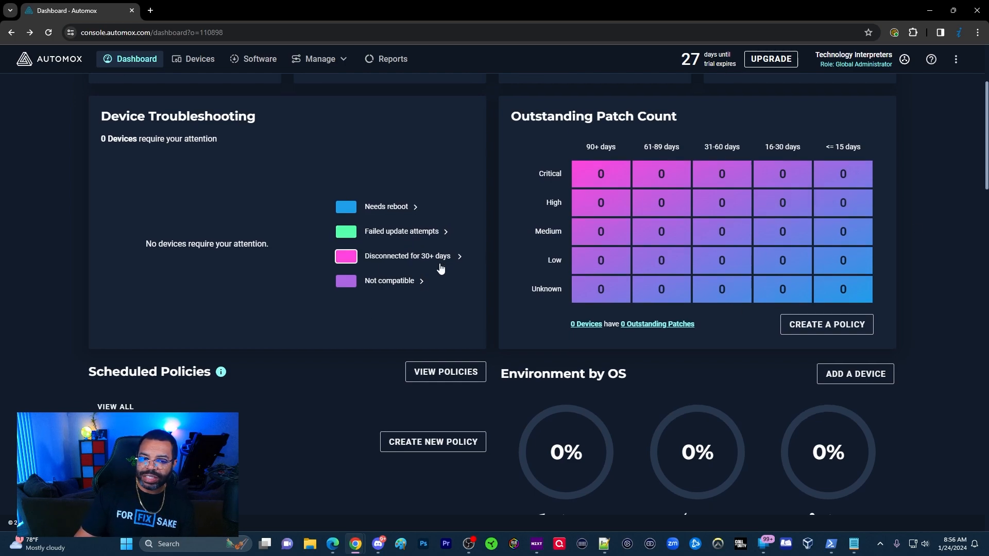
{"action": "scroll", "scroll_direction": "down", "scroll_amount": 3}
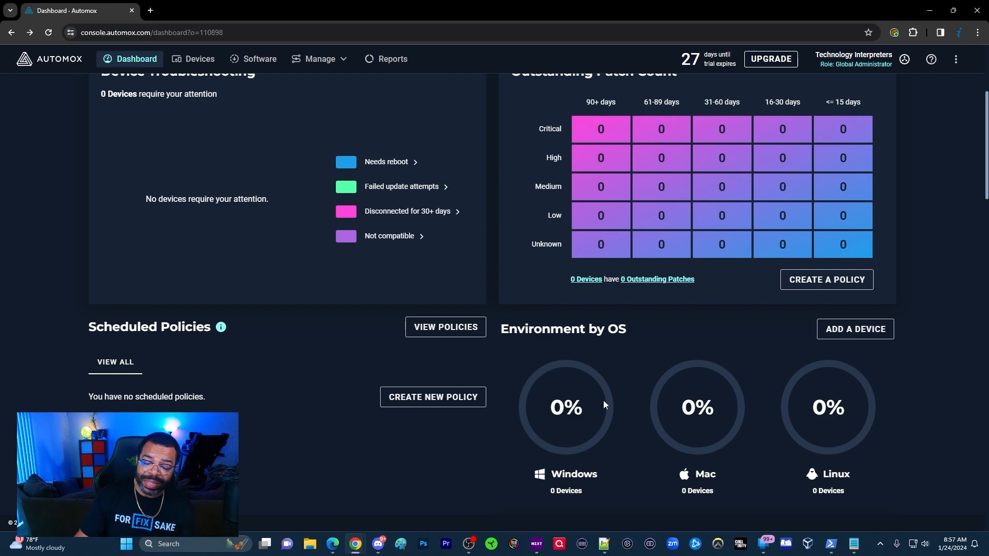
{"action": "mouse_move", "coordinate": [658, 395]}
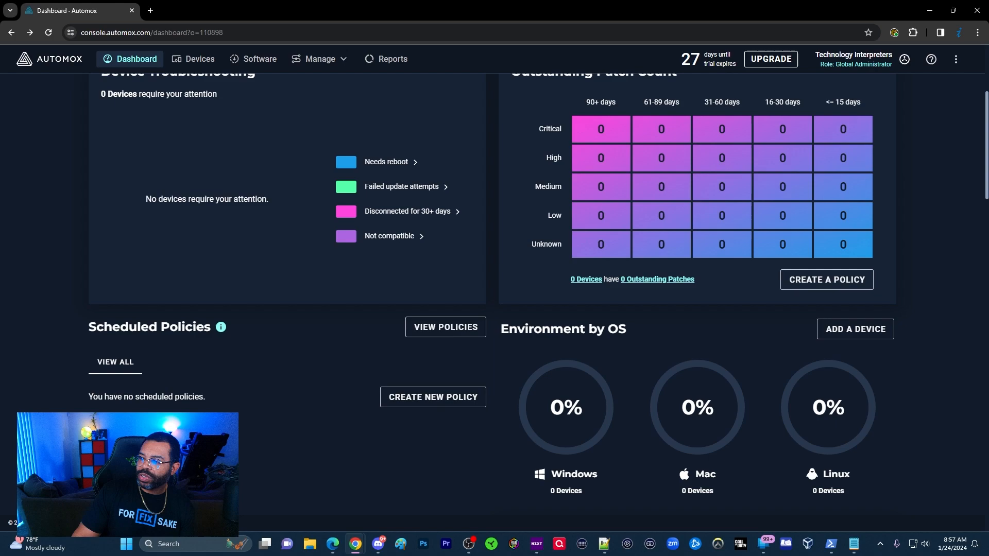
{"action": "mouse_move", "coordinate": [391, 239]}
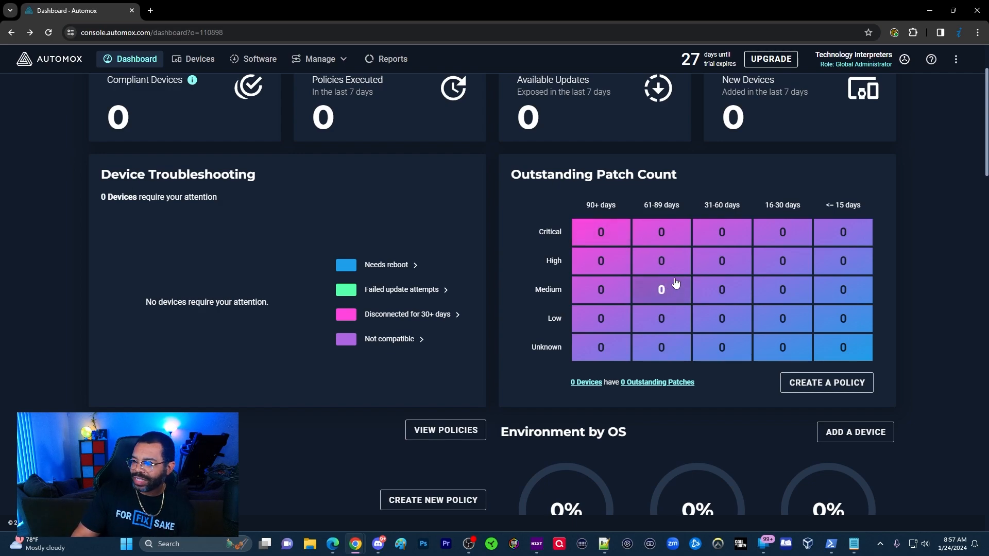
{"action": "mouse_move", "coordinate": [593, 323]}
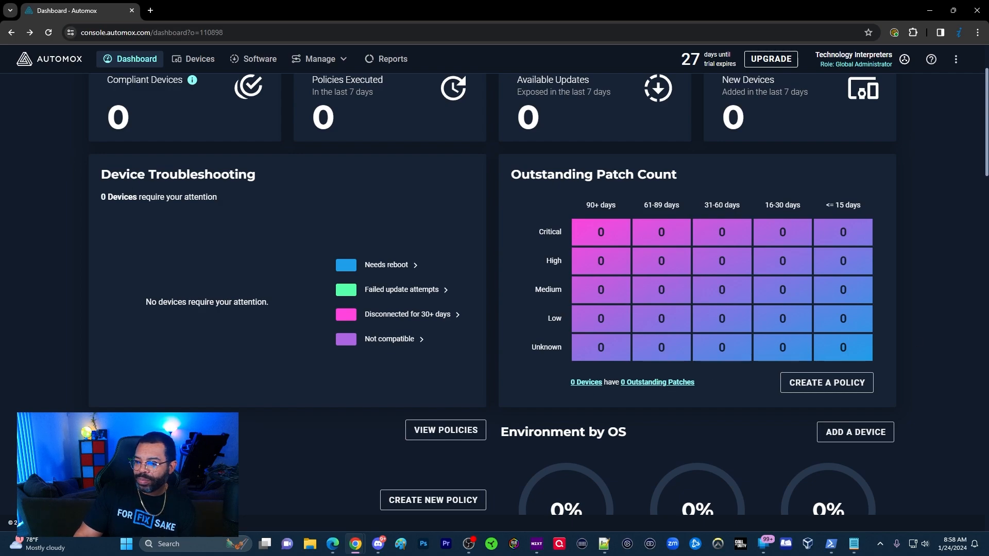
{"action": "scroll", "scroll_direction": "down", "scroll_amount": 3}
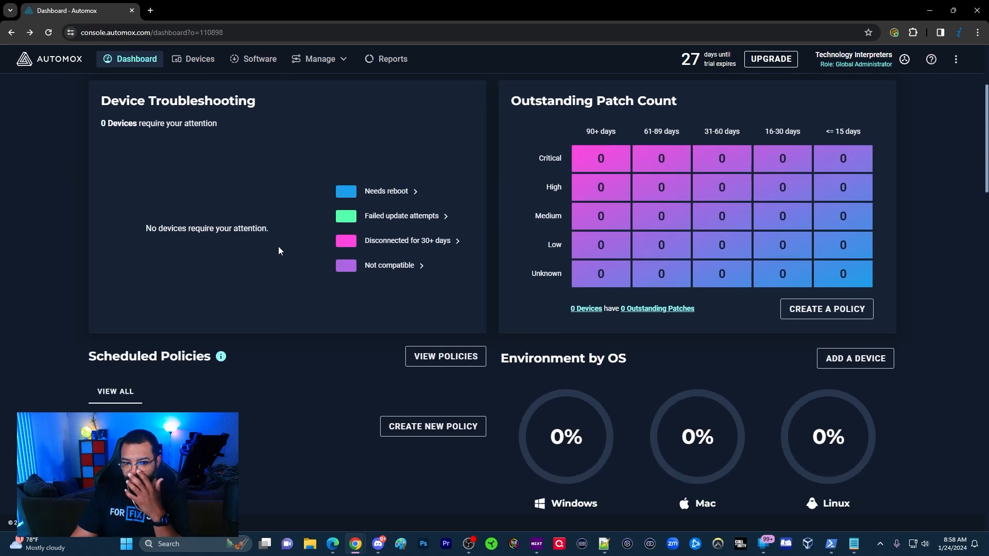
{"action": "scroll", "scroll_direction": "down", "scroll_amount": 3}
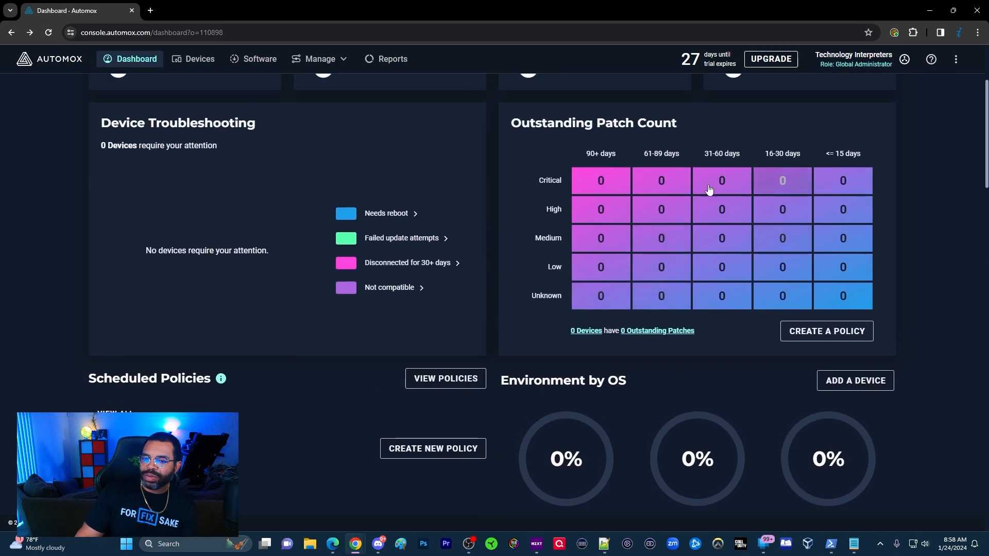
{"action": "mouse_move", "coordinate": [599, 181]}
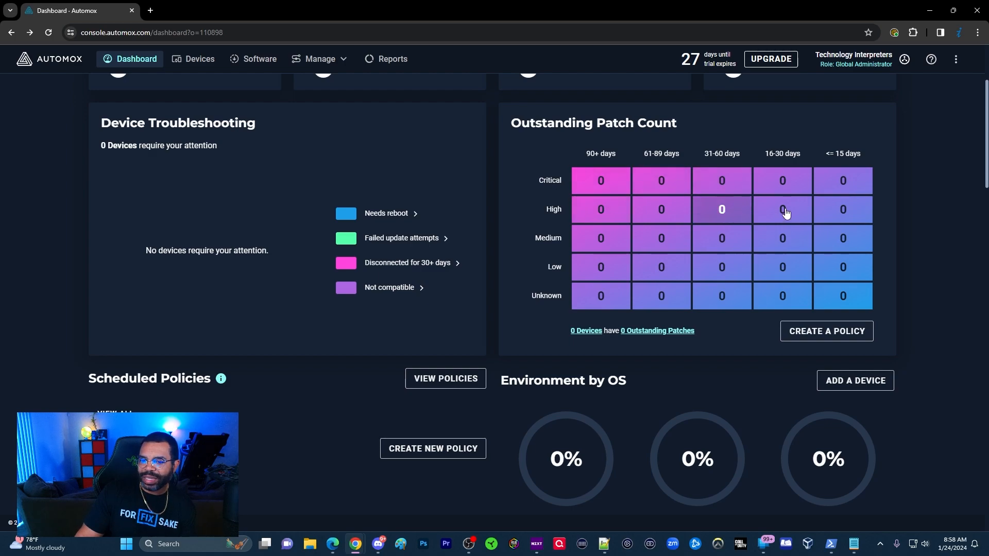
{"action": "mouse_move", "coordinate": [781, 238]}
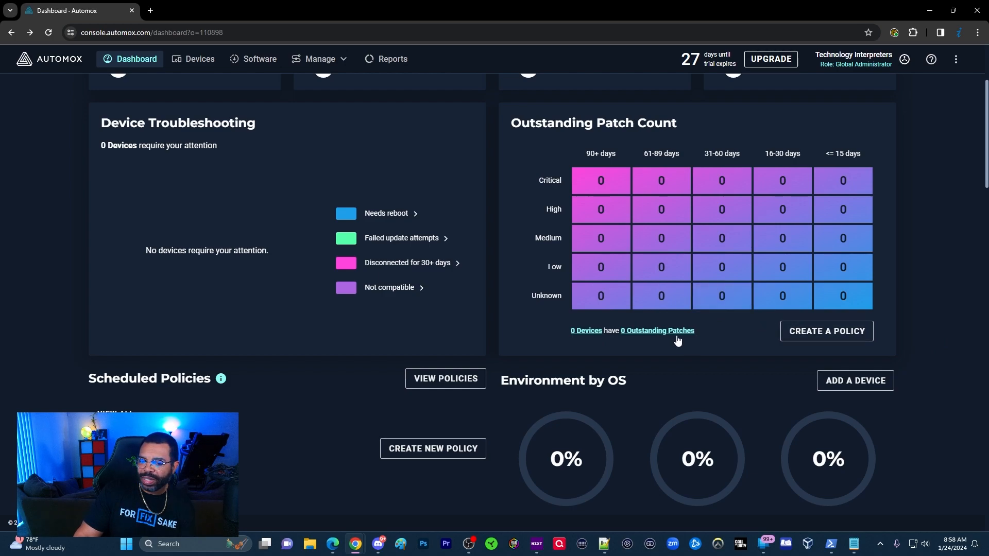
{"action": "scroll", "scroll_direction": "down", "scroll_amount": 3}
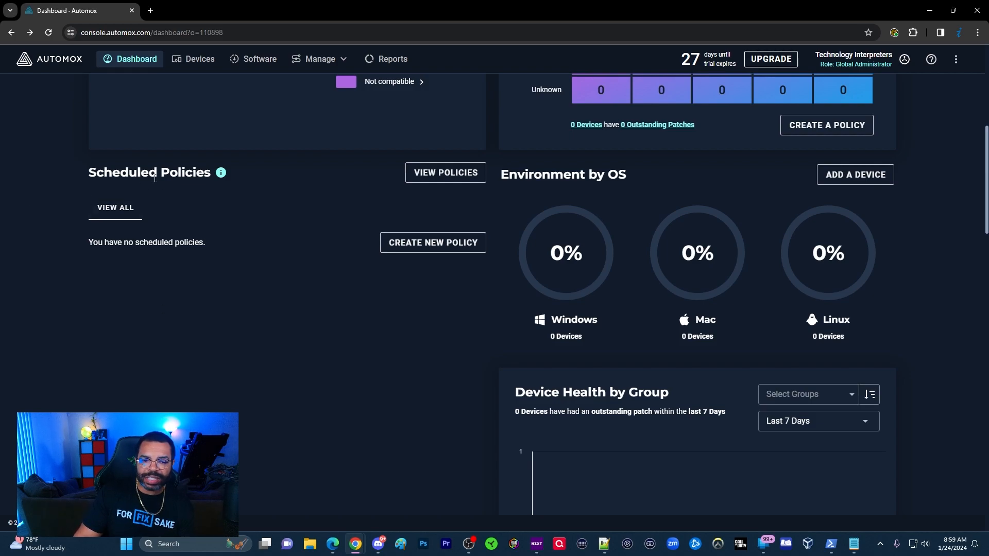
{"action": "mouse_move", "coordinate": [149, 179]}
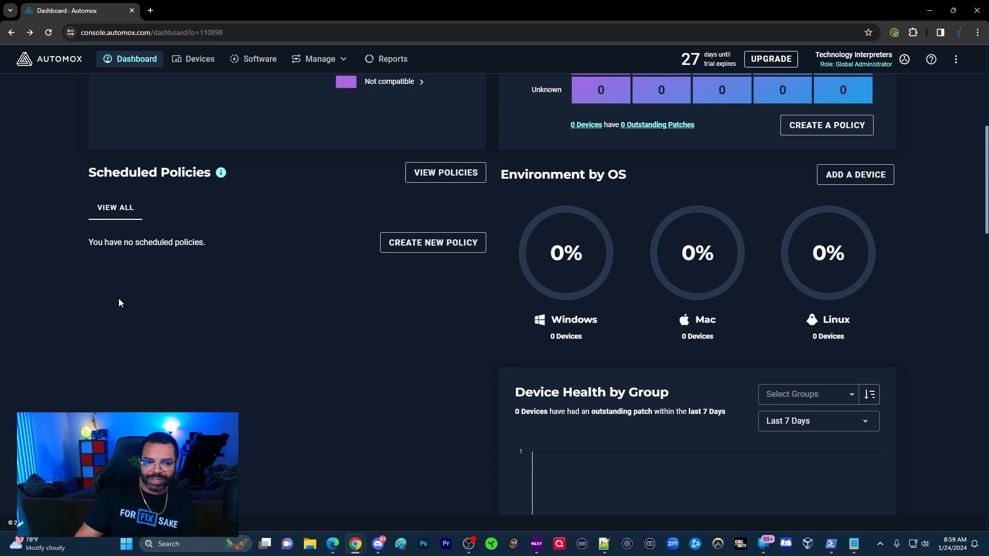
{"action": "mouse_move", "coordinate": [267, 355]}
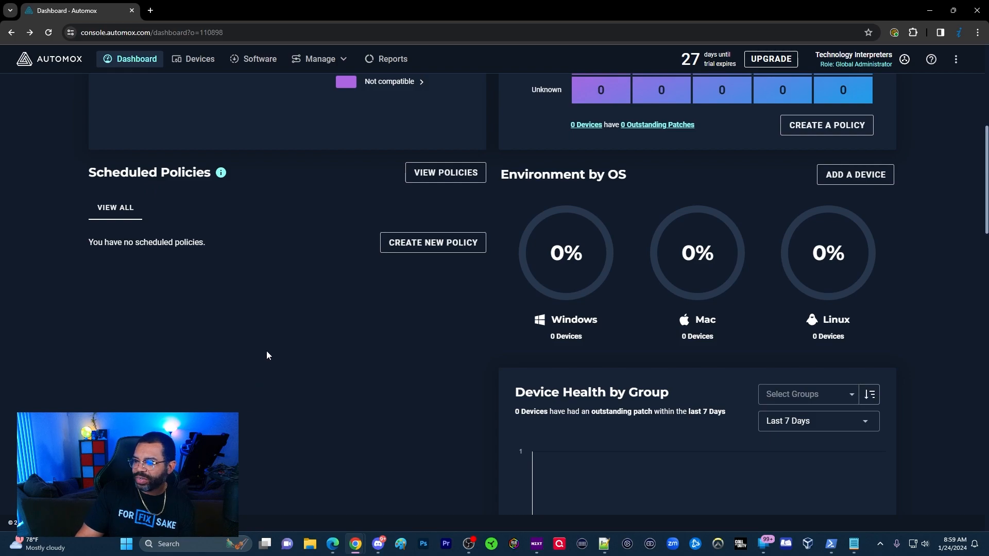
{"action": "mouse_move", "coordinate": [263, 354]}
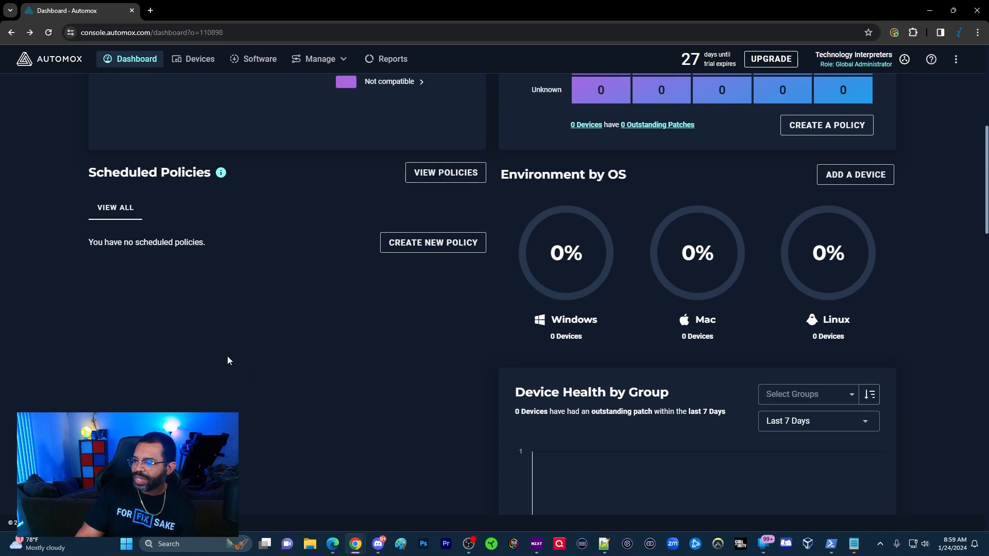
{"action": "mouse_move", "coordinate": [267, 220]}
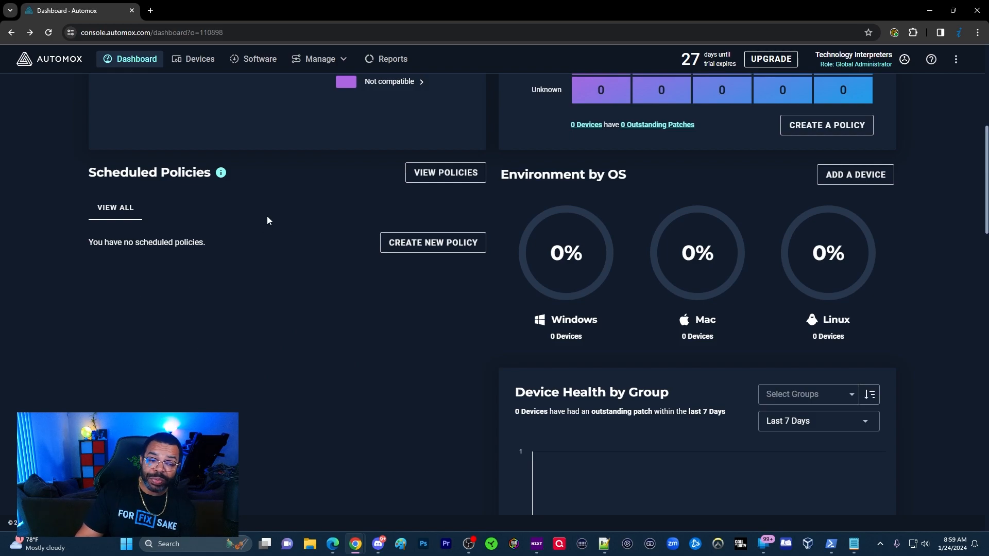
{"action": "mouse_move", "coordinate": [255, 351]}
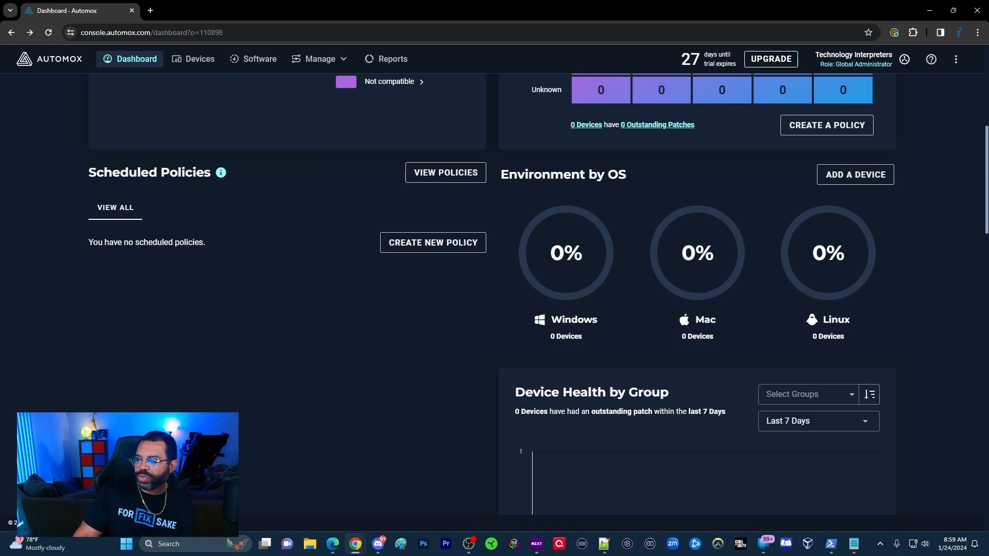
{"action": "mouse_move", "coordinate": [810, 301]}
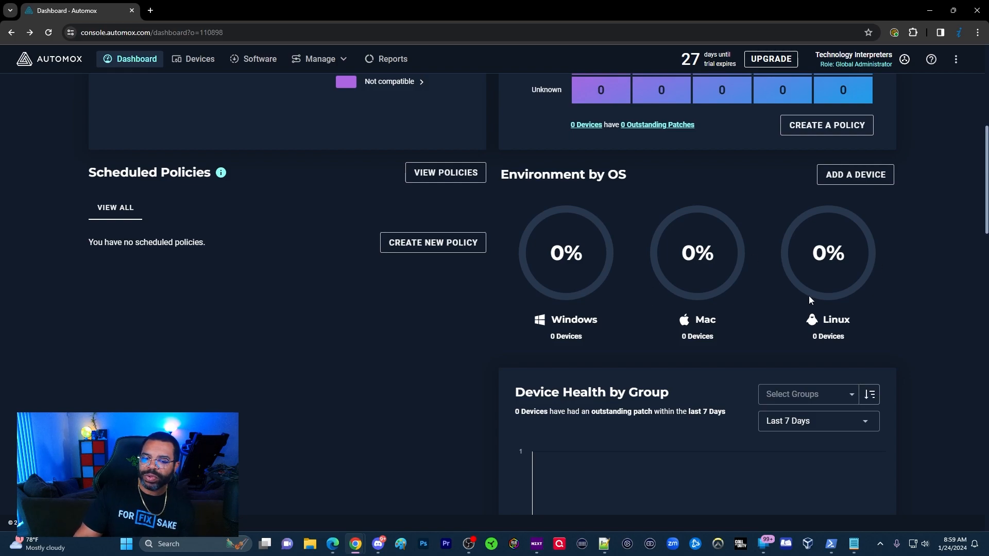
{"action": "scroll", "scroll_direction": "down", "scroll_amount": 3}
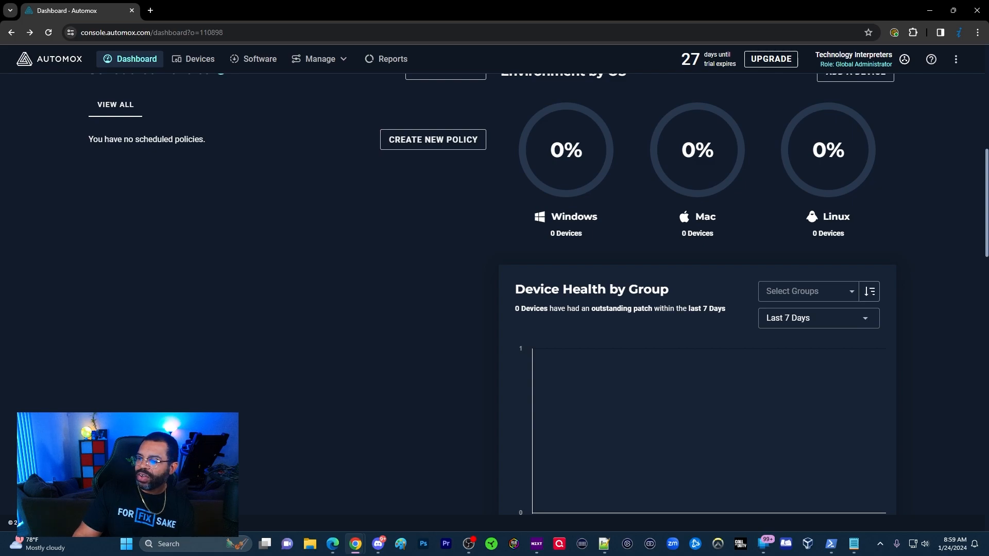
{"action": "left_click", "coordinate": [817, 318]}
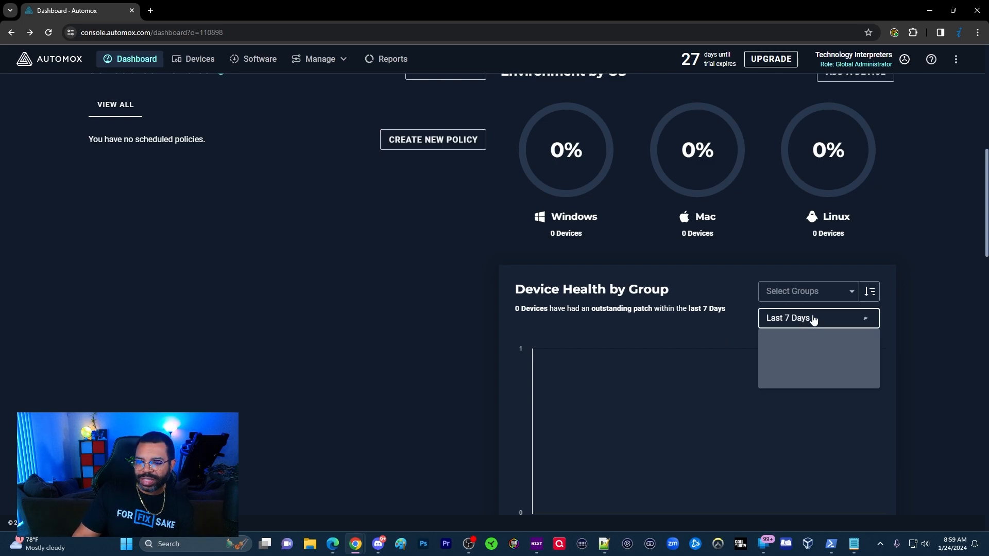
{"action": "left_click", "coordinate": [807, 291]}
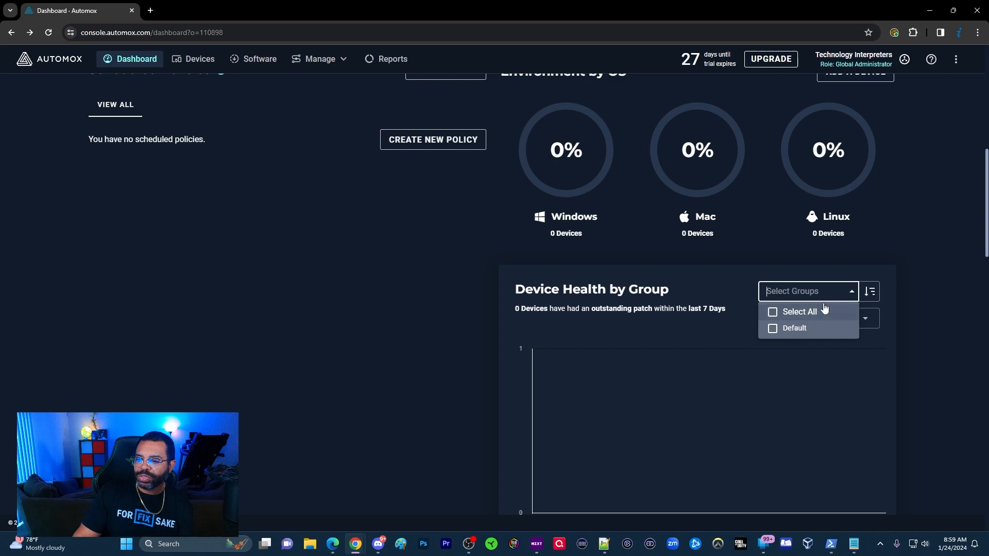
{"action": "mouse_move", "coordinate": [655, 304]}
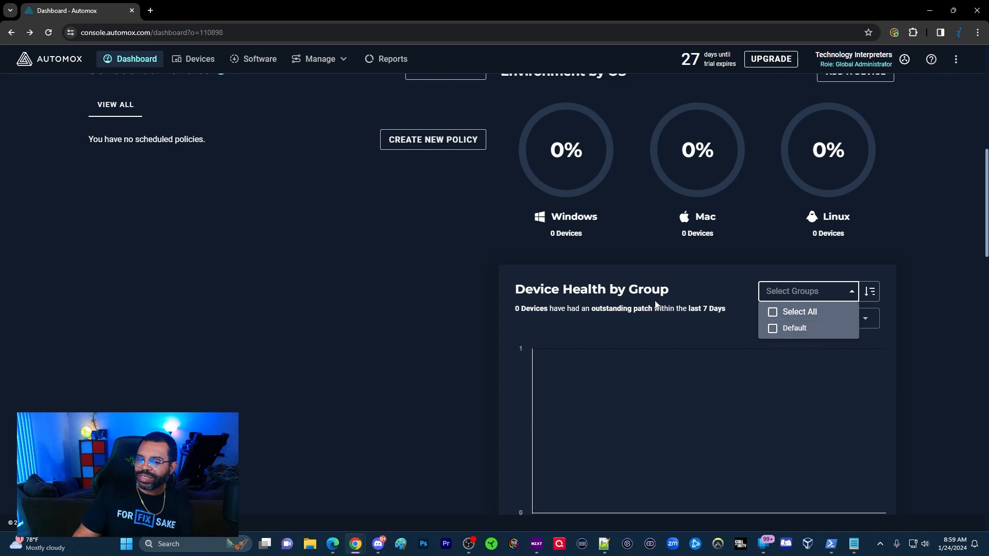
{"action": "mouse_move", "coordinate": [929, 278]}
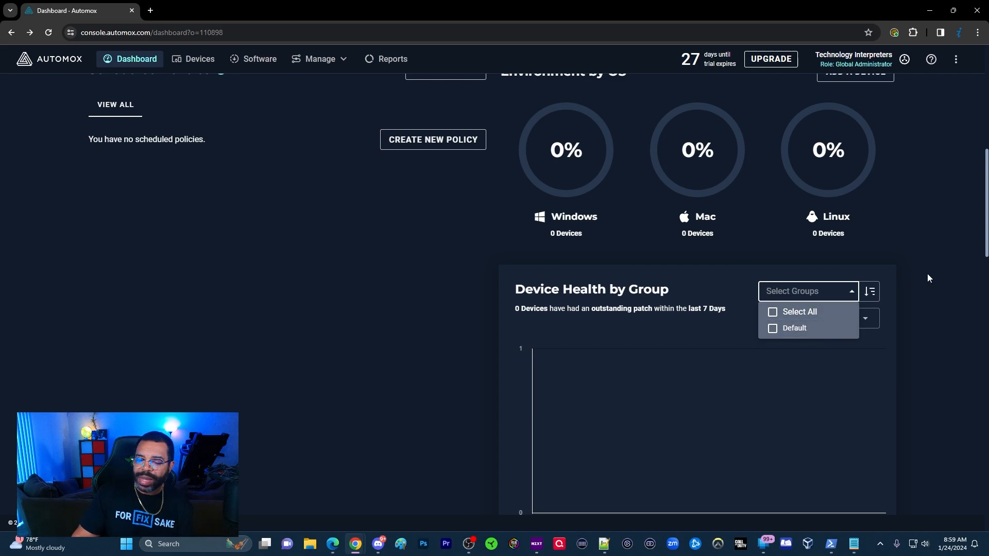
{"action": "mouse_move", "coordinate": [668, 303]}
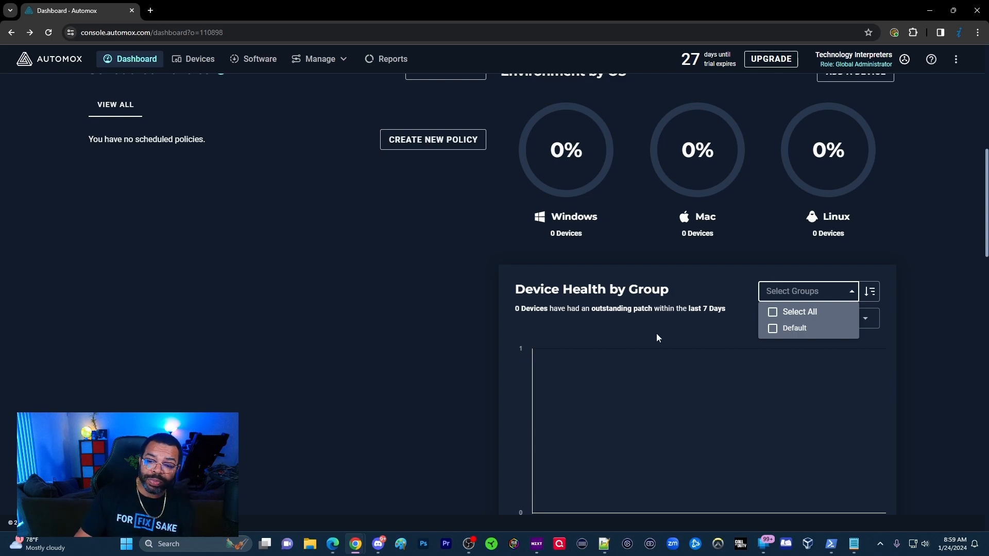
{"action": "left_click", "coordinate": [806, 290]}
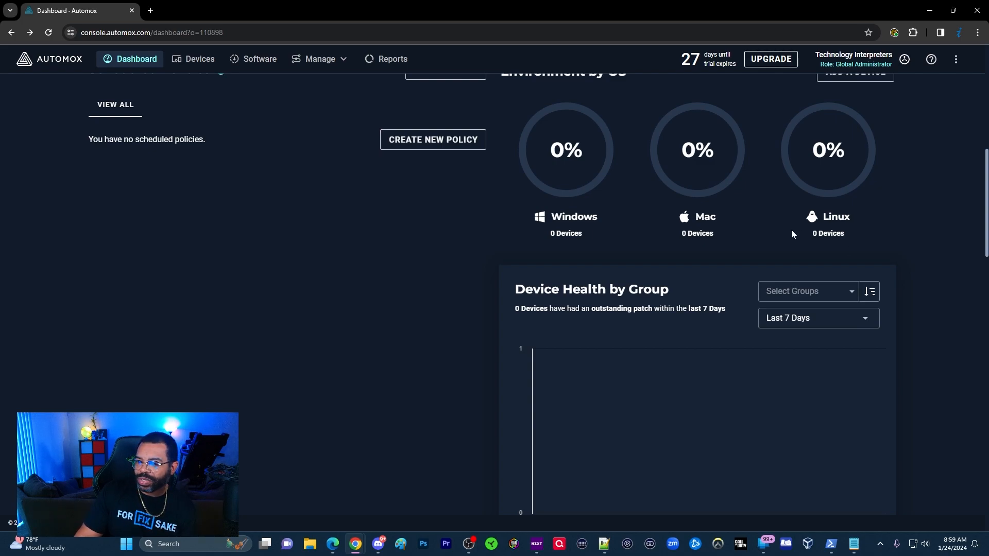
{"action": "left_click", "coordinate": [807, 291]}
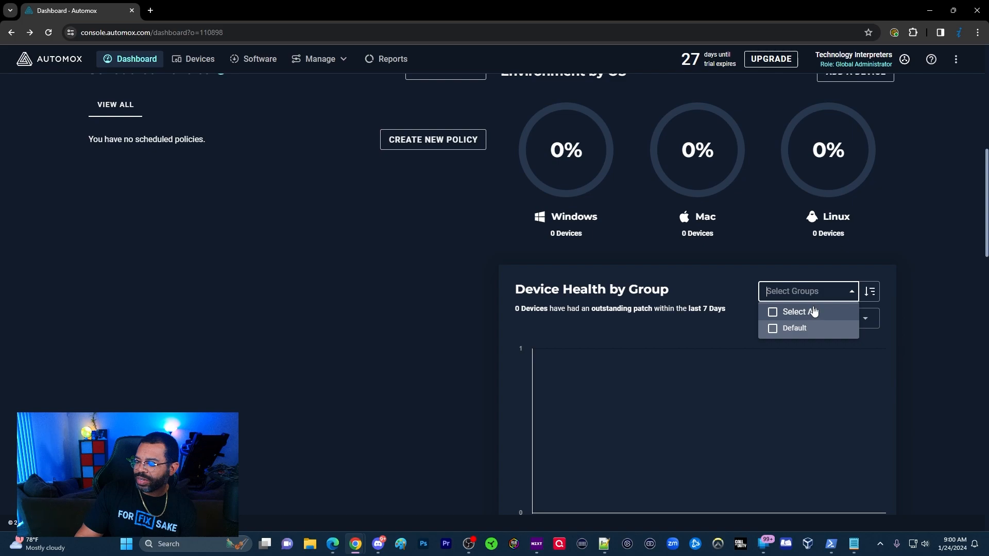
{"action": "mouse_move", "coordinate": [800, 333]}
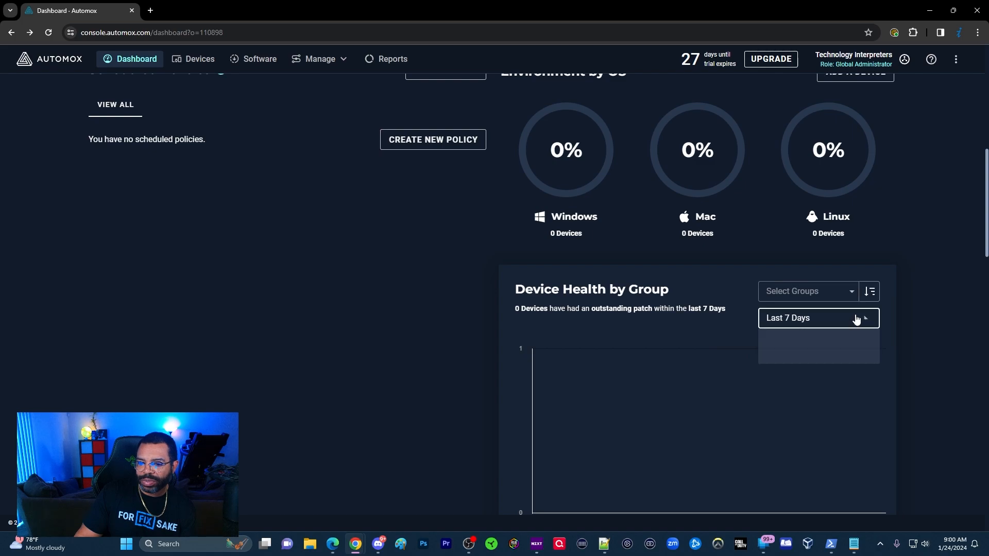
{"action": "left_click", "coordinate": [808, 292]}
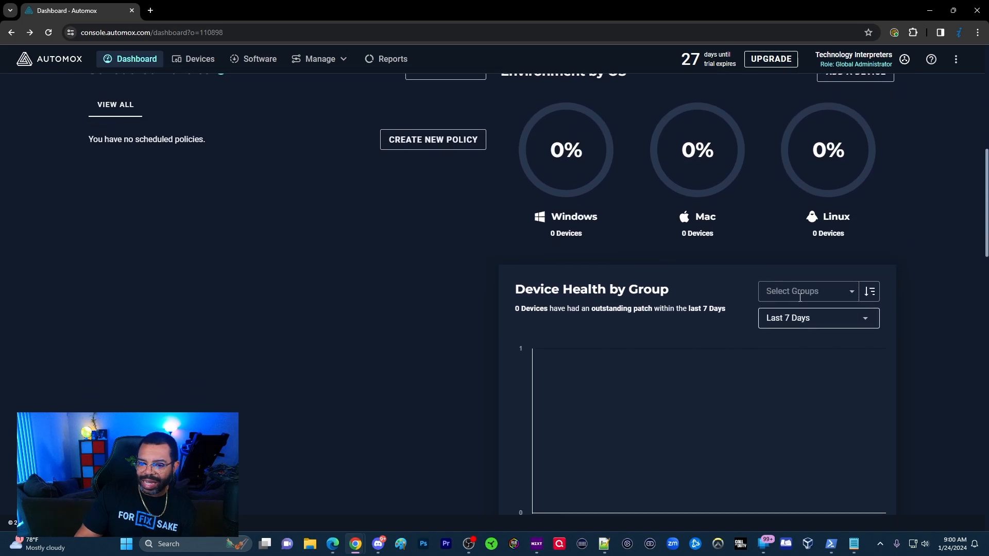
{"action": "type", "text": "7UUTU5U6"}
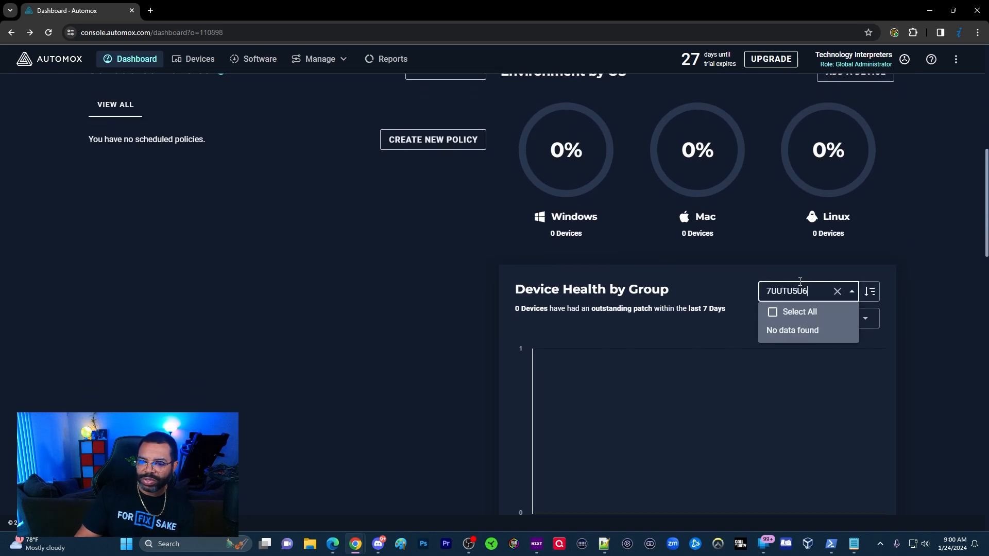
{"action": "left_click", "coordinate": [837, 292]}
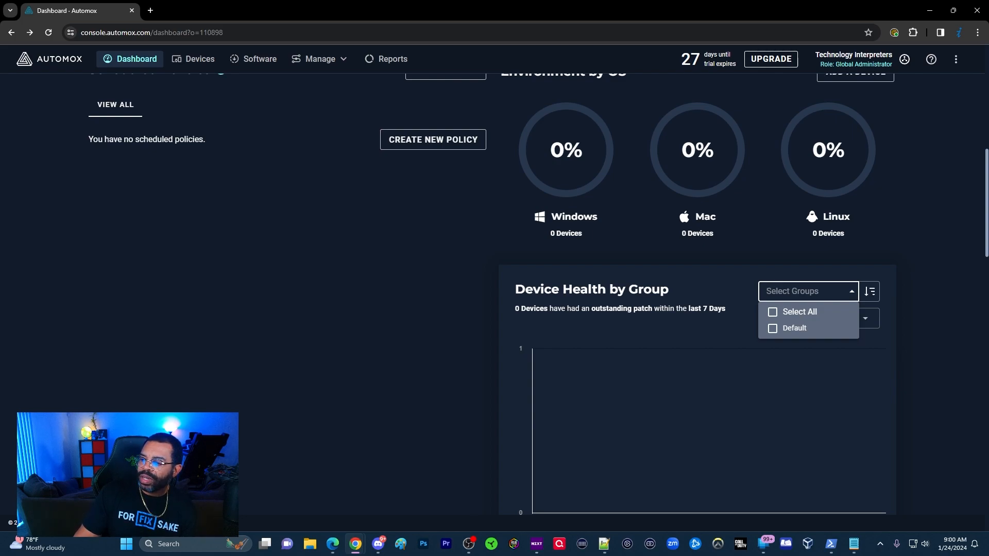
{"action": "scroll", "scroll_direction": "down", "scroll_amount": 3}
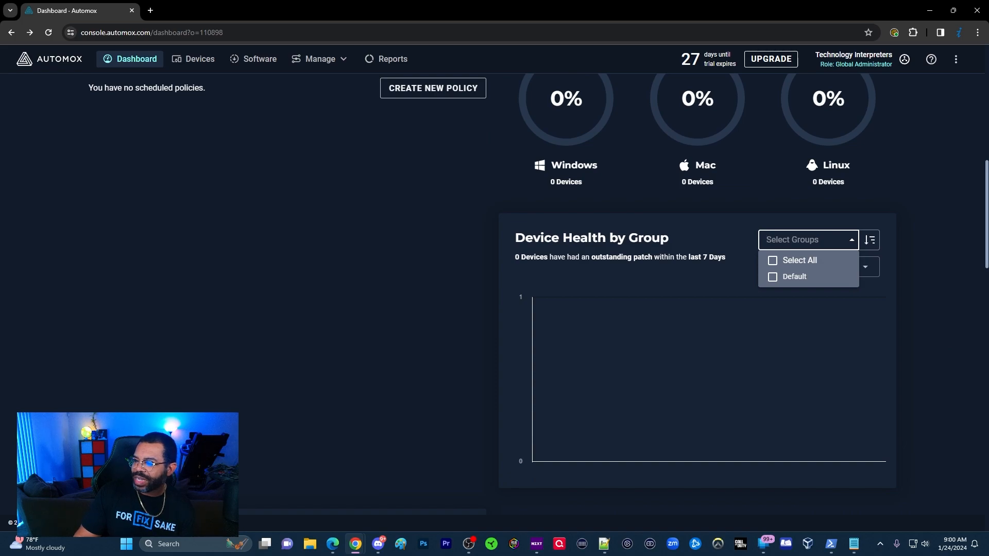
{"action": "left_click", "coordinate": [818, 266]}
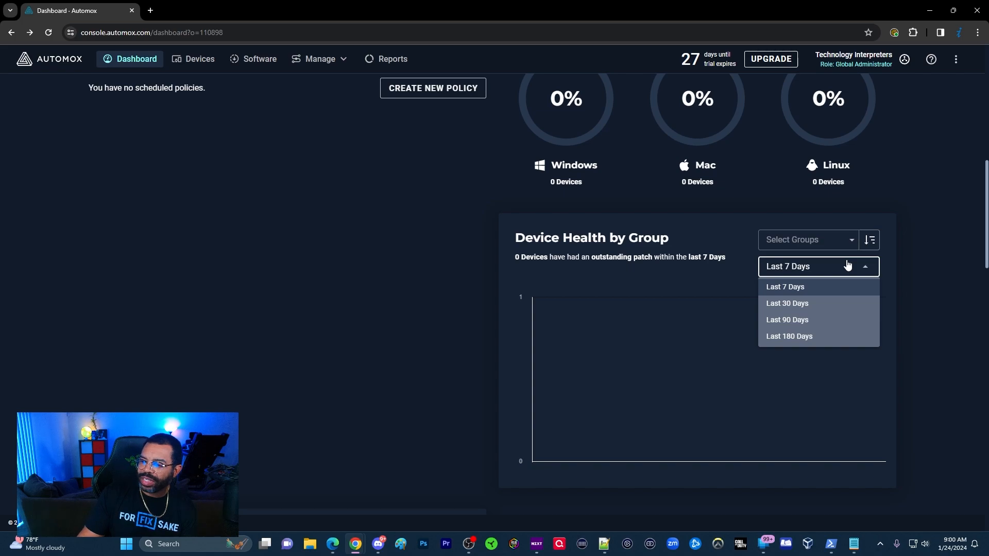
{"action": "mouse_move", "coordinate": [845, 267]}
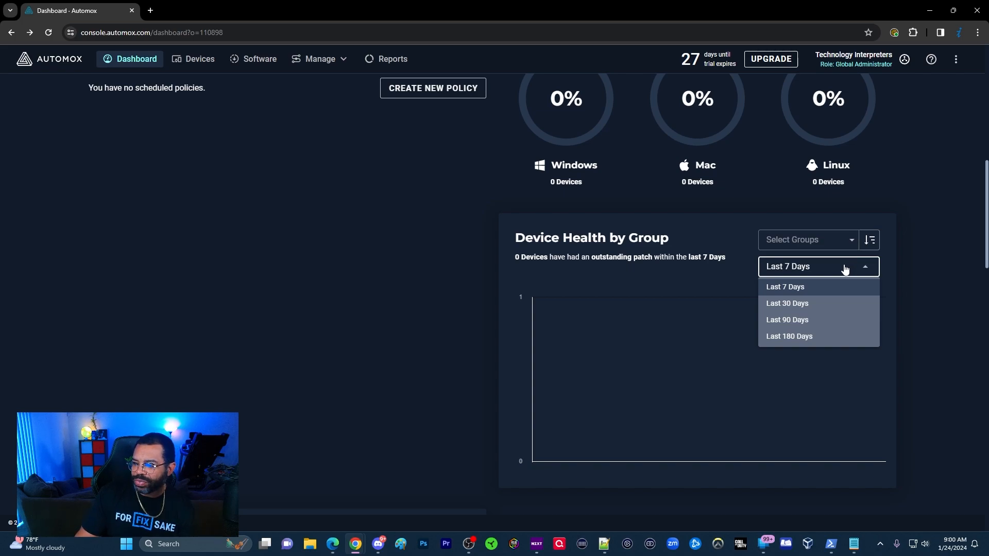
{"action": "mouse_move", "coordinate": [862, 267]}
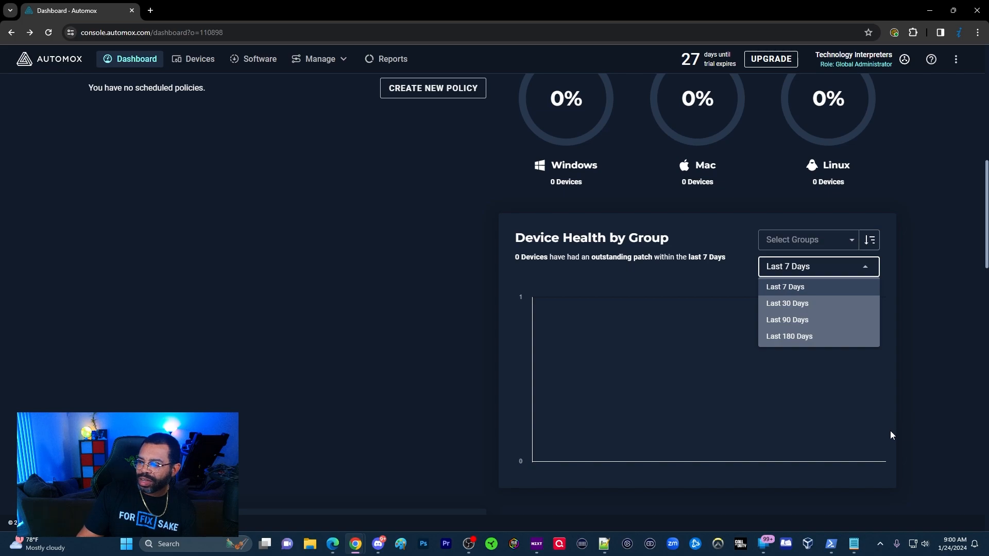
{"action": "mouse_move", "coordinate": [792, 434]}
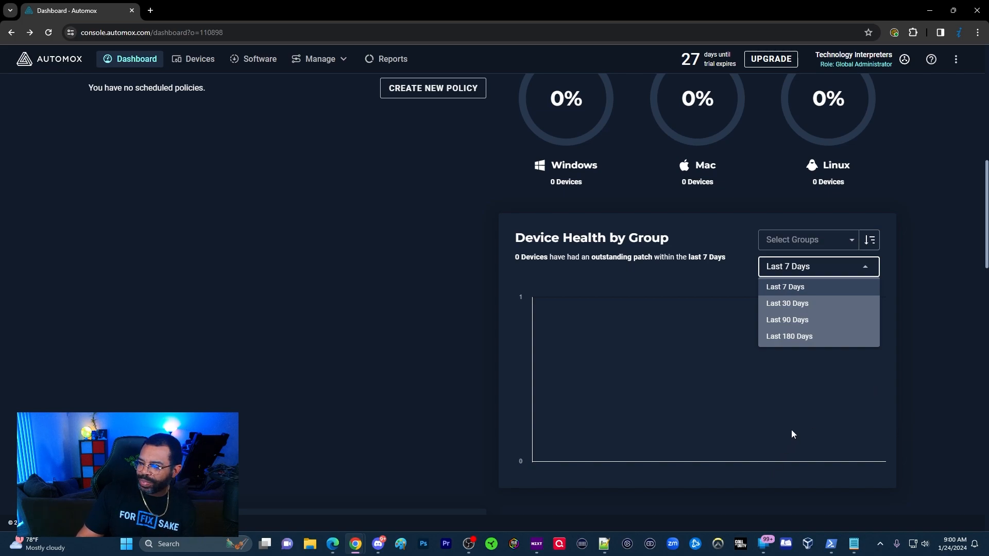
{"action": "left_click", "coordinate": [786, 287]}
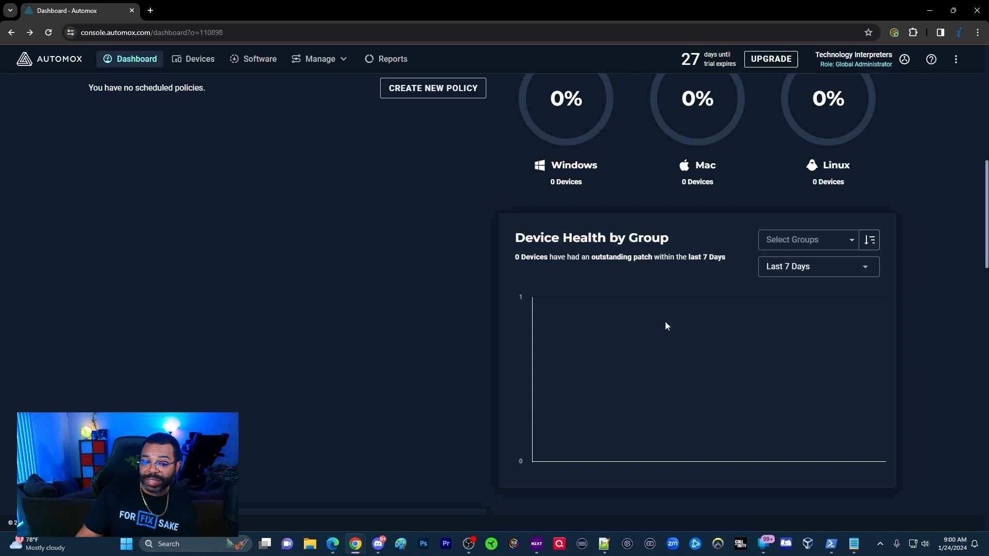
{"action": "mouse_move", "coordinate": [598, 327]}
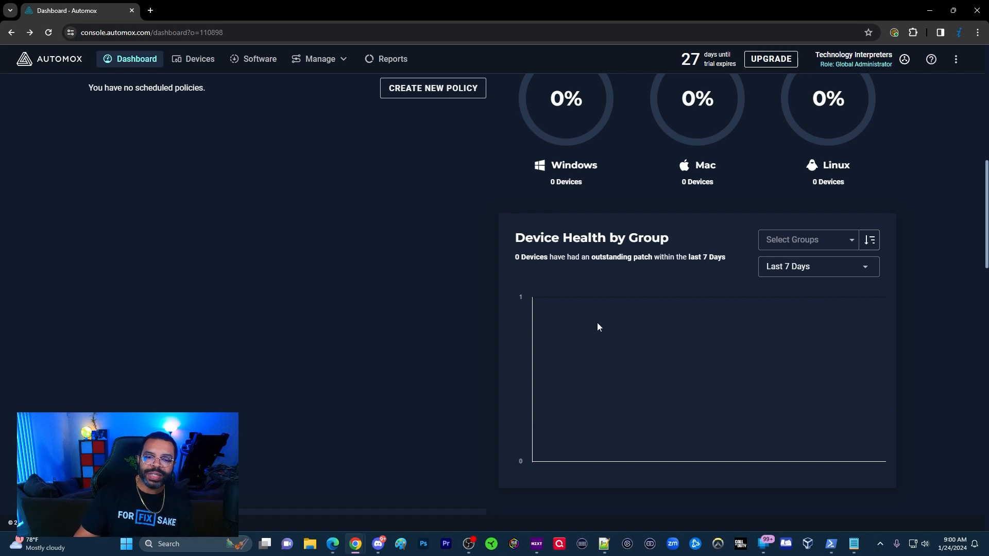
Step: Scroll further down to the empty Critical Severity Patches list and Next steps guide
{"action": "scroll", "scroll_direction": "down", "scroll_amount": 3}
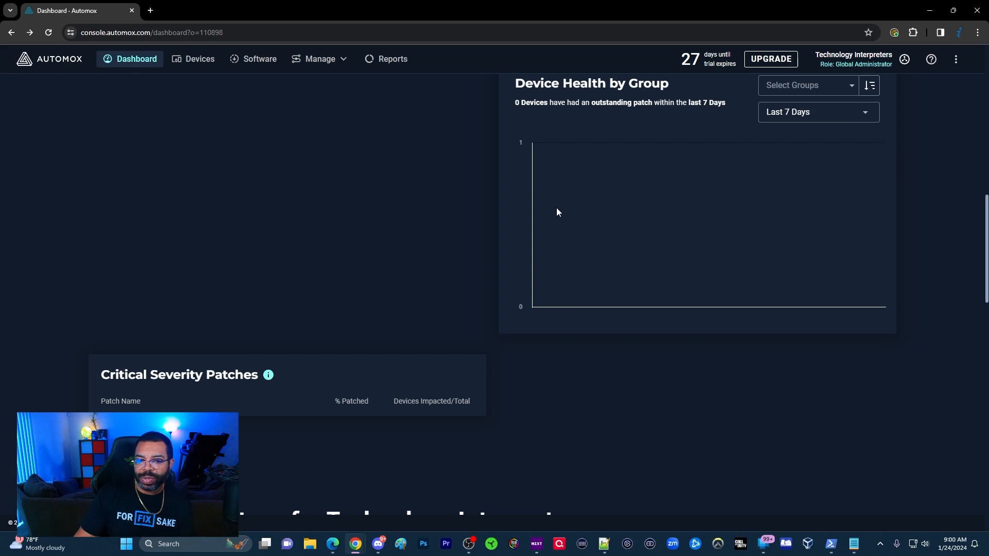
{"action": "scroll", "scroll_direction": "down", "scroll_amount": 3}
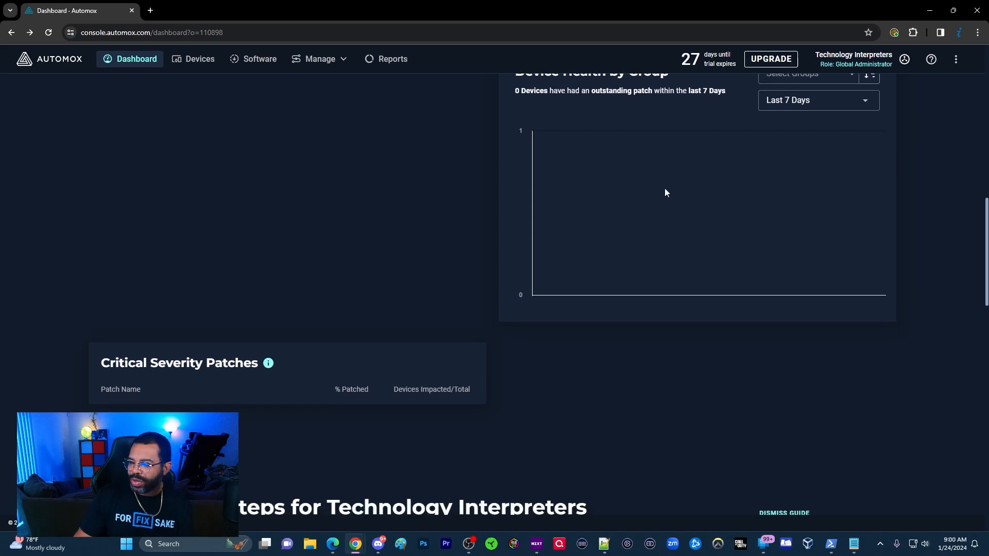
{"action": "scroll", "scroll_direction": "down", "scroll_amount": 3}
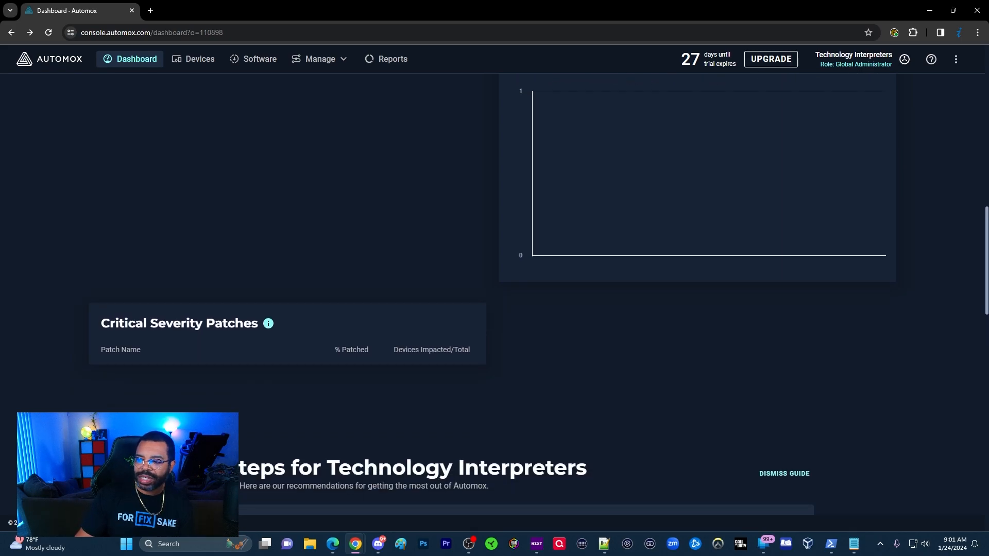
{"action": "mouse_move", "coordinate": [234, 283]}
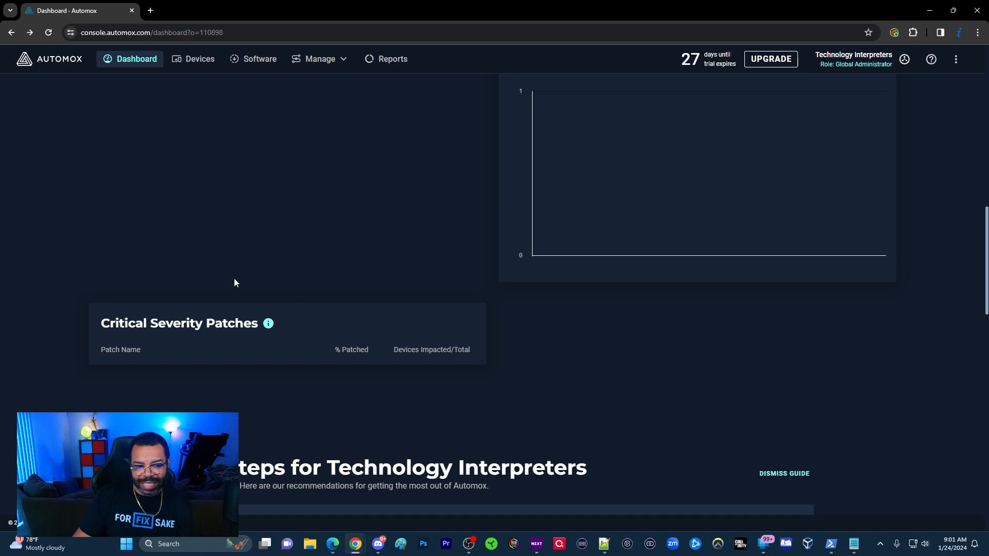
{"action": "scroll", "scroll_direction": "down", "scroll_amount": 3}
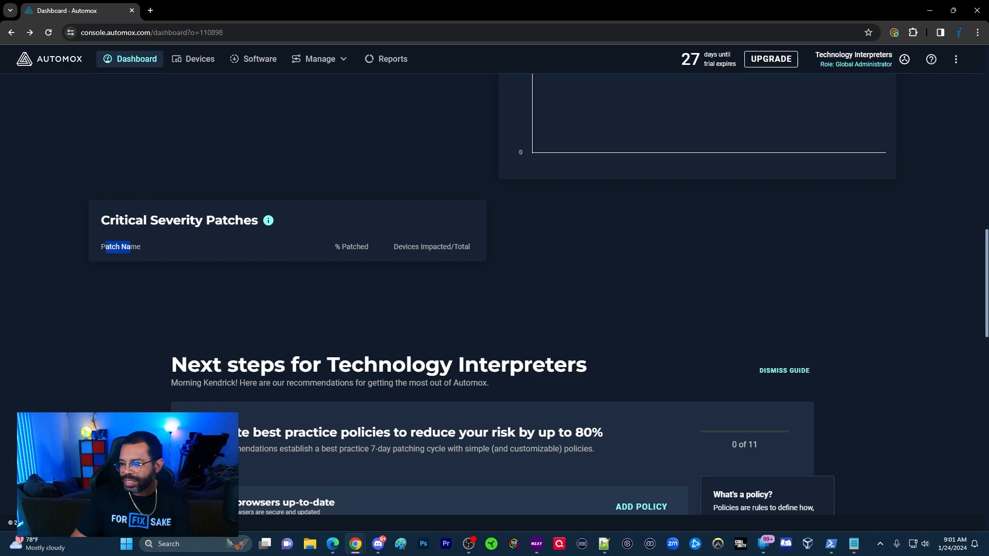
{"action": "mouse_move", "coordinate": [294, 297]}
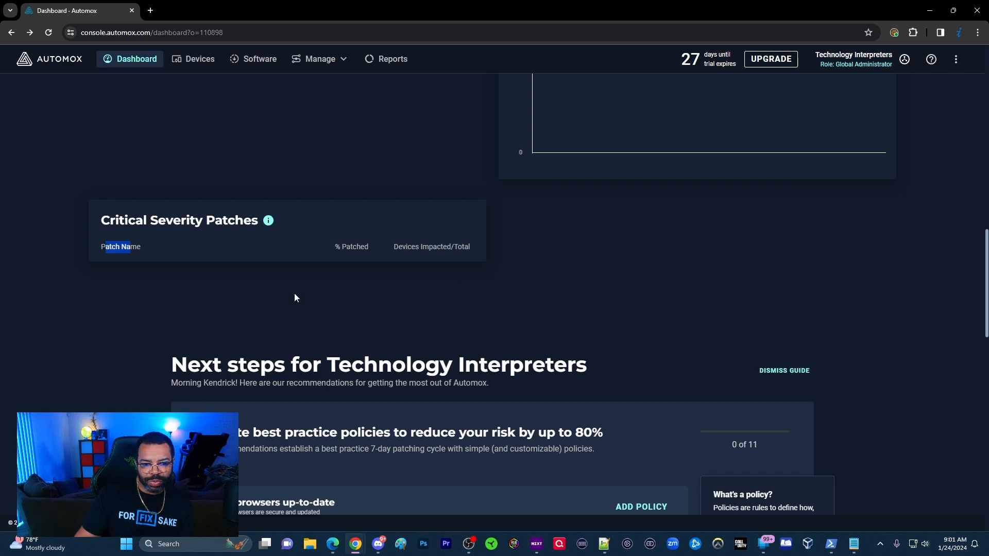
{"action": "mouse_move", "coordinate": [426, 342]}
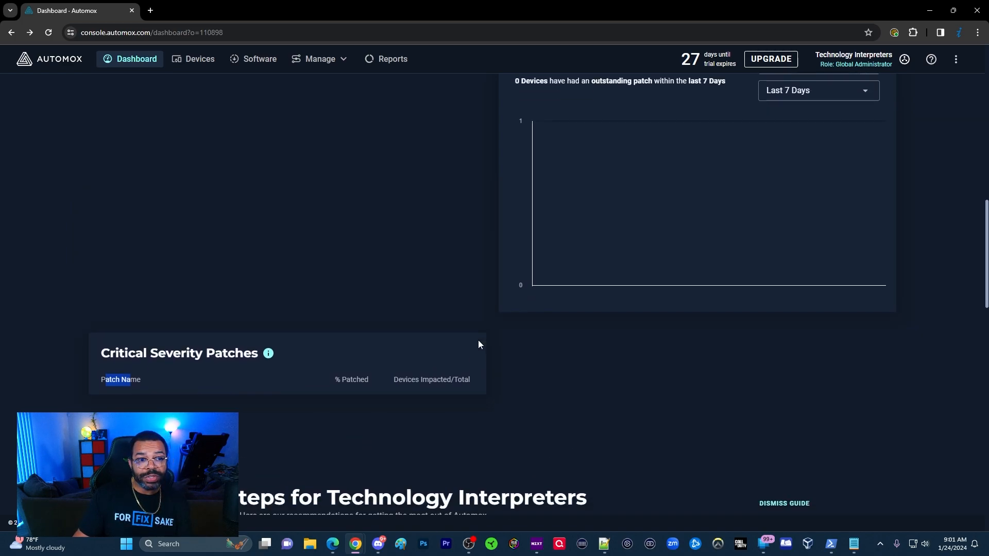
{"action": "scroll", "scroll_direction": "down", "scroll_amount": 3}
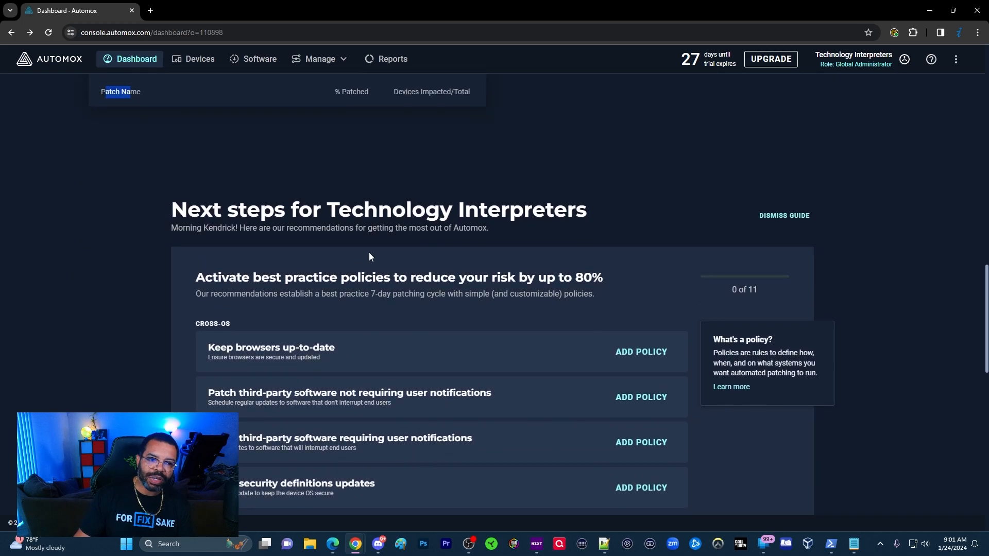
{"action": "scroll", "scroll_direction": "down", "scroll_amount": 3}
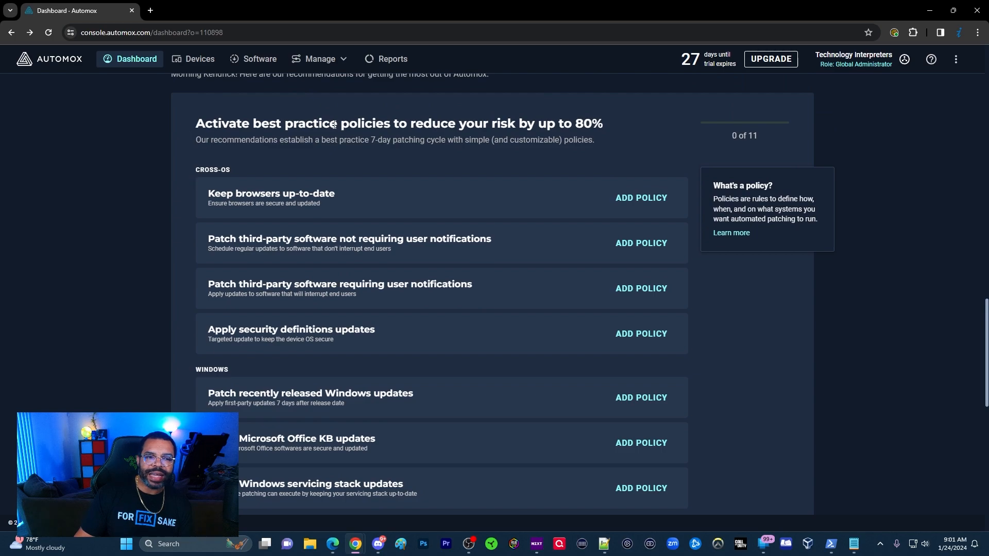
{"action": "mouse_move", "coordinate": [603, 109]}
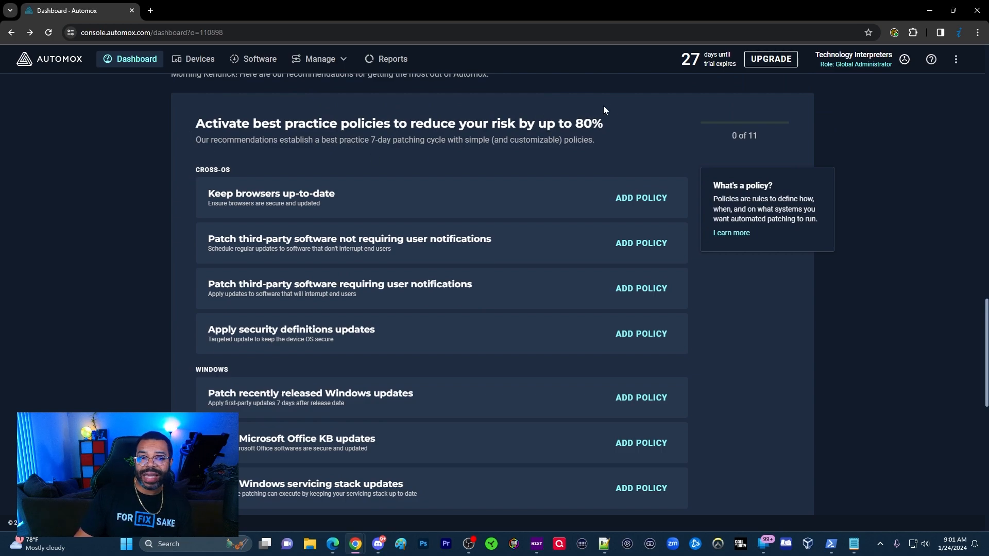
{"action": "mouse_move", "coordinate": [341, 138]}
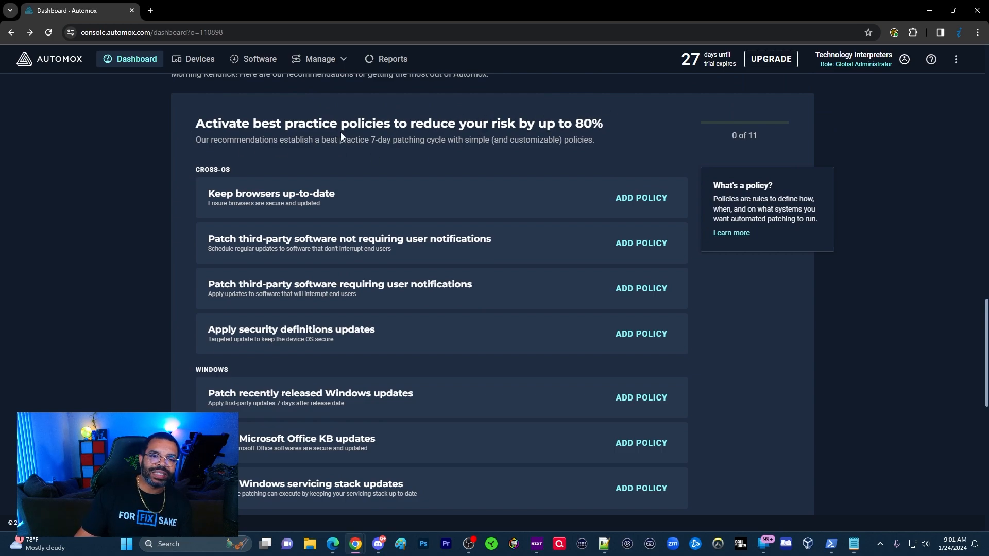
{"action": "mouse_move", "coordinate": [450, 154]}
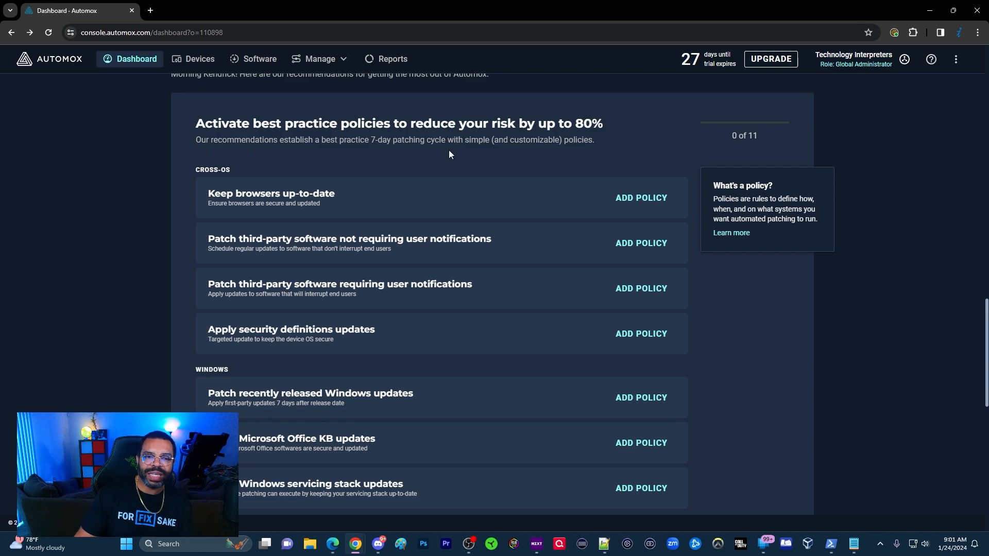
{"action": "mouse_move", "coordinate": [635, 185]}
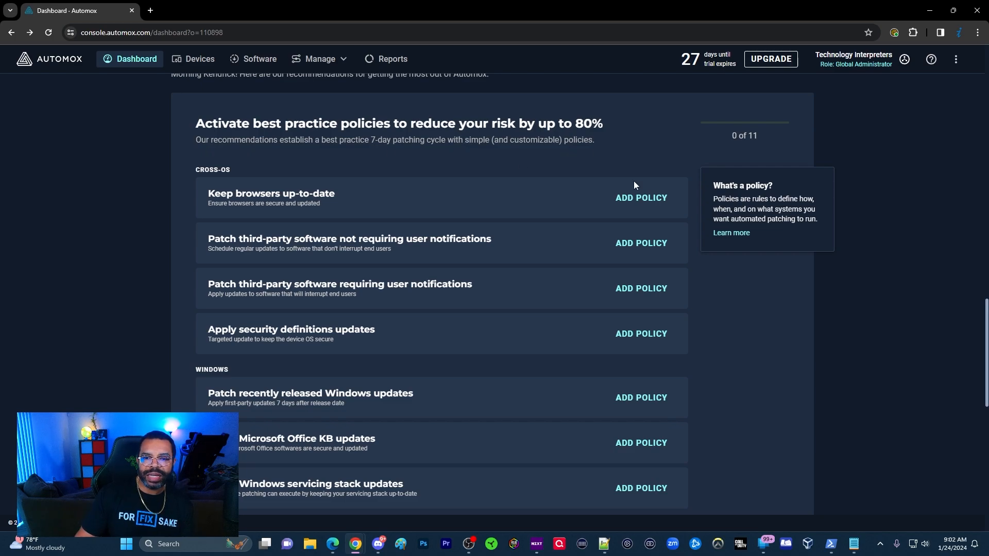
{"action": "mouse_move", "coordinate": [257, 170]}
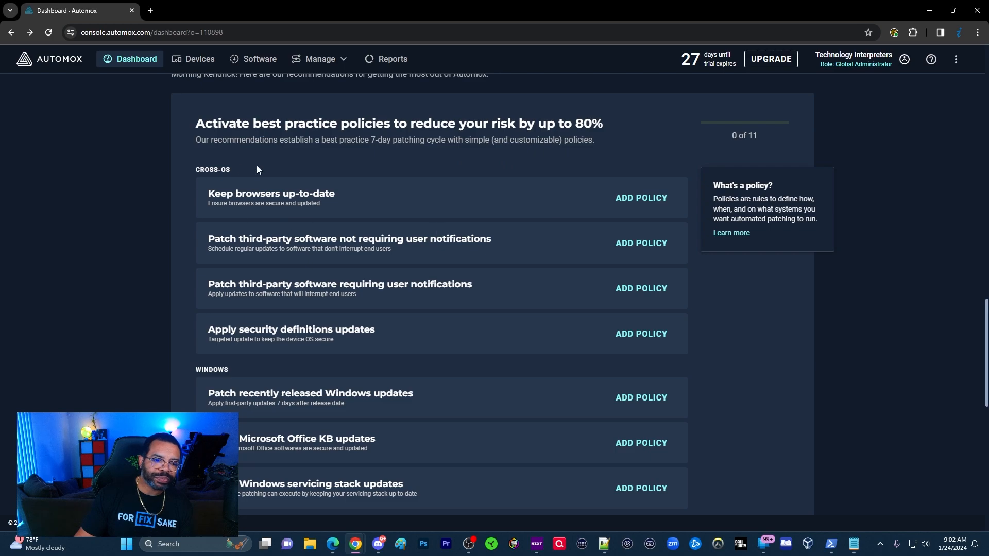
{"action": "scroll", "scroll_direction": "down", "scroll_amount": 3}
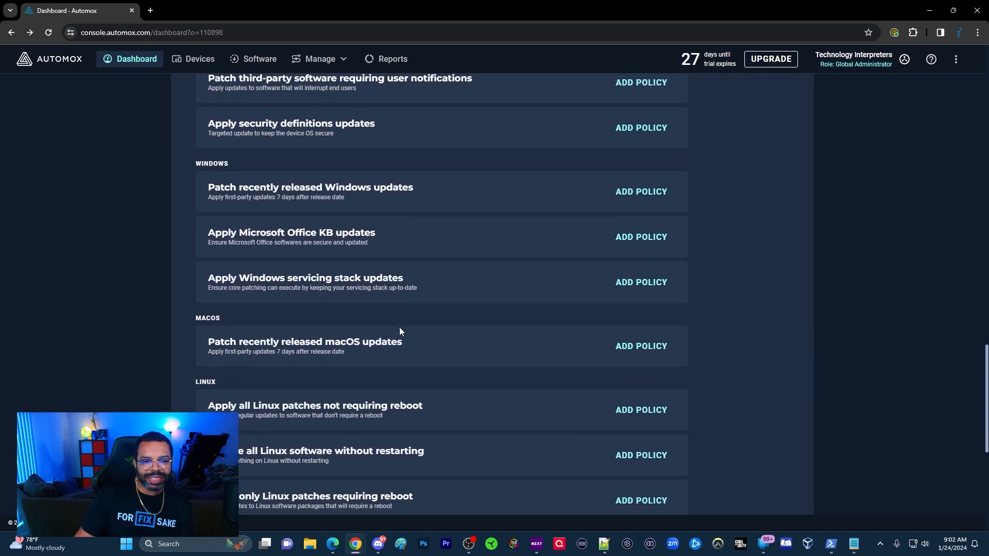
{"action": "mouse_move", "coordinate": [323, 236]}
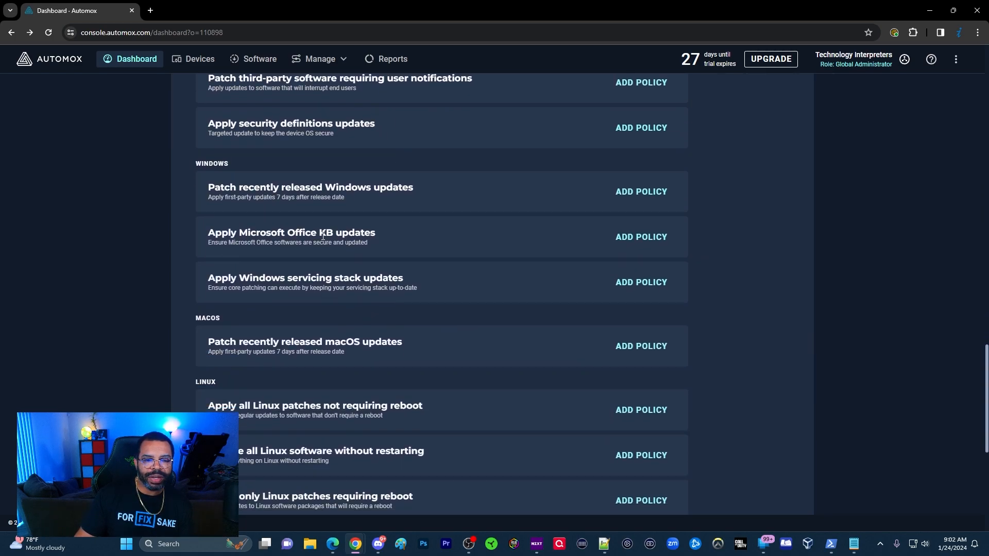
{"action": "scroll", "scroll_direction": "down", "scroll_amount": 3}
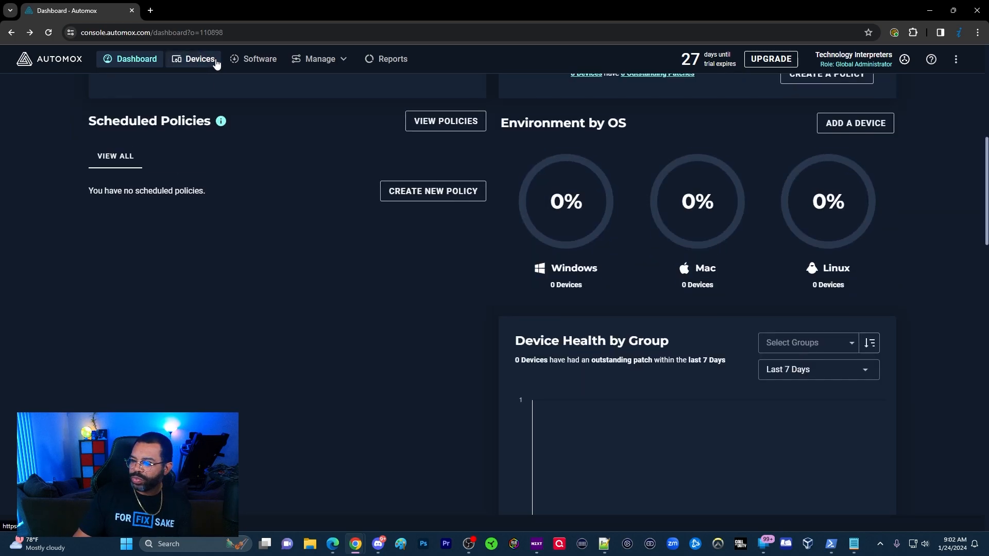
Step: Review the empty Software page, then go to Manage > Policies
{"action": "left_click", "coordinate": [198, 59]}
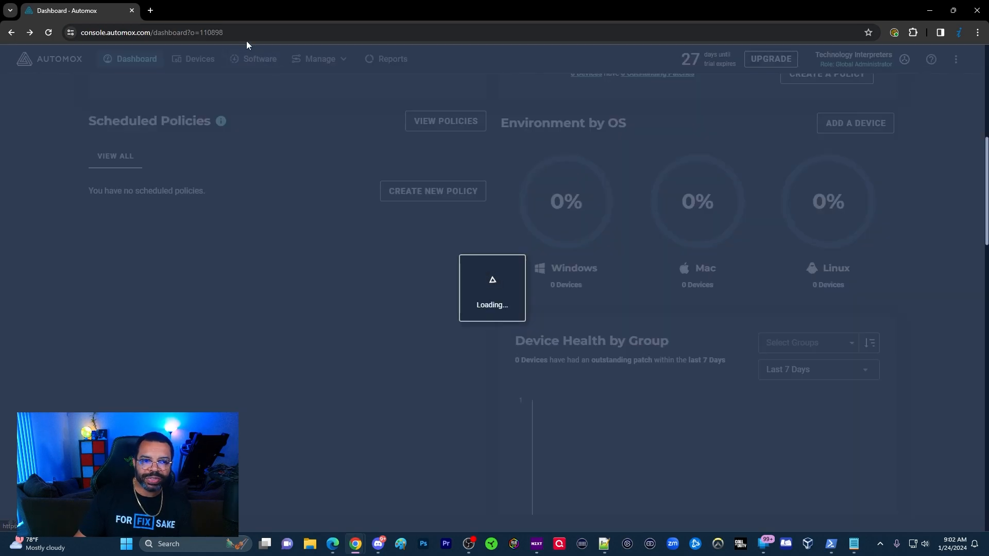
{"action": "left_click", "coordinate": [259, 59]}
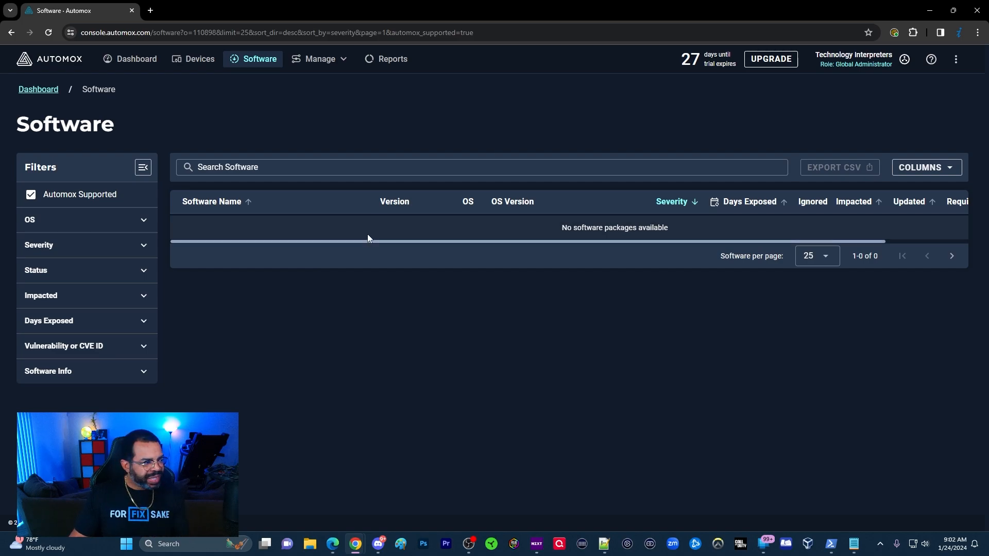
{"action": "mouse_move", "coordinate": [598, 254]}
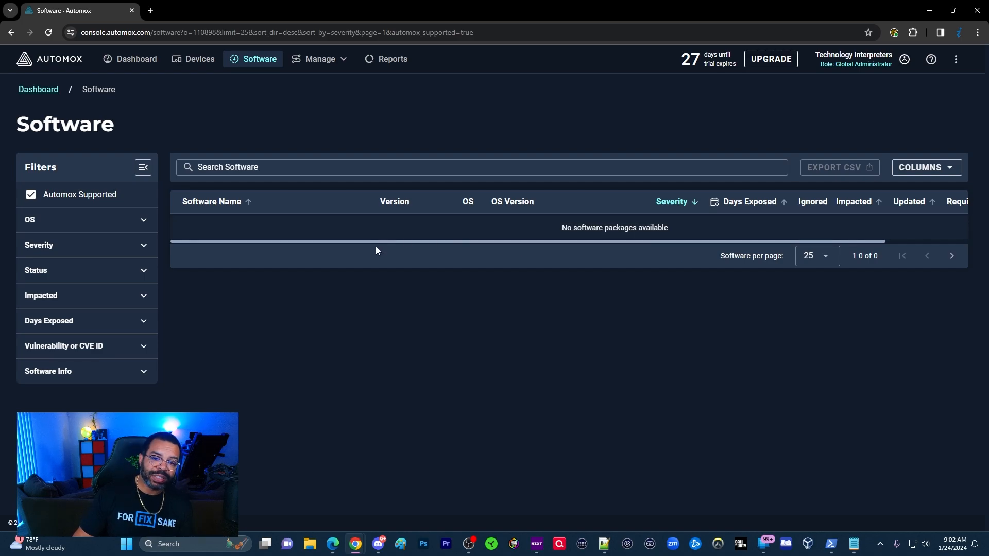
{"action": "mouse_move", "coordinate": [483, 231]}
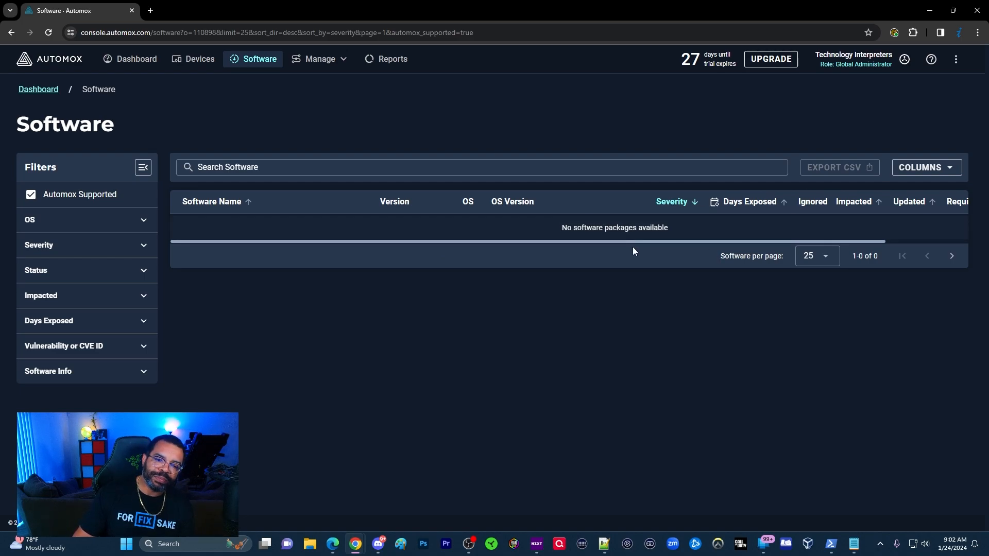
{"action": "mouse_move", "coordinate": [636, 254]}
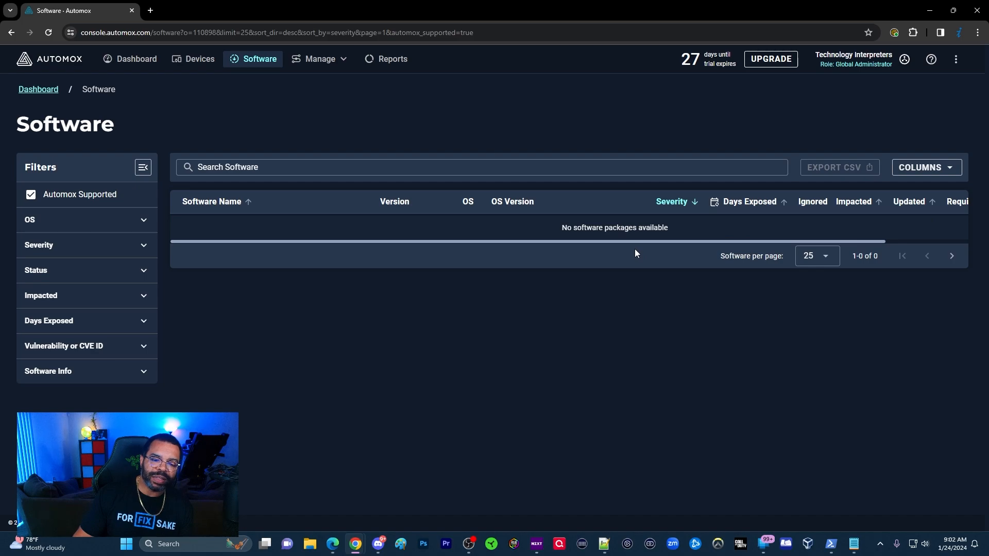
{"action": "mouse_move", "coordinate": [666, 280]}
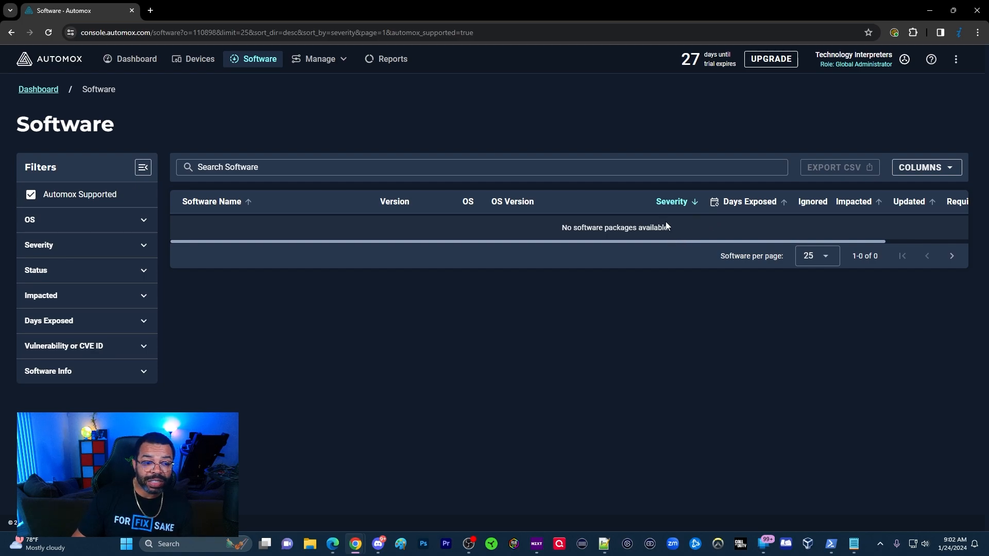
{"action": "mouse_move", "coordinate": [753, 201]}
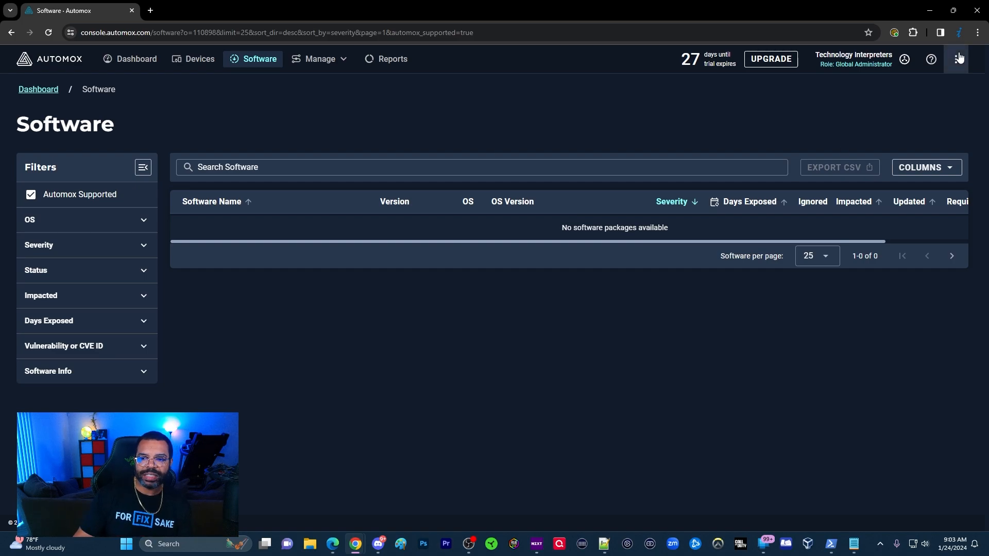
{"action": "mouse_move", "coordinate": [875, 202]}
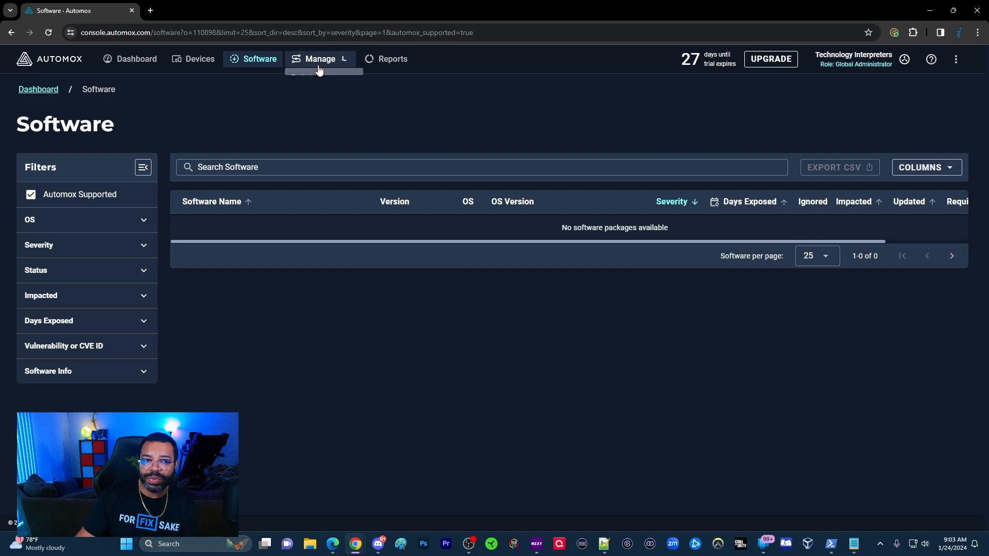
{"action": "left_click", "coordinate": [320, 58]}
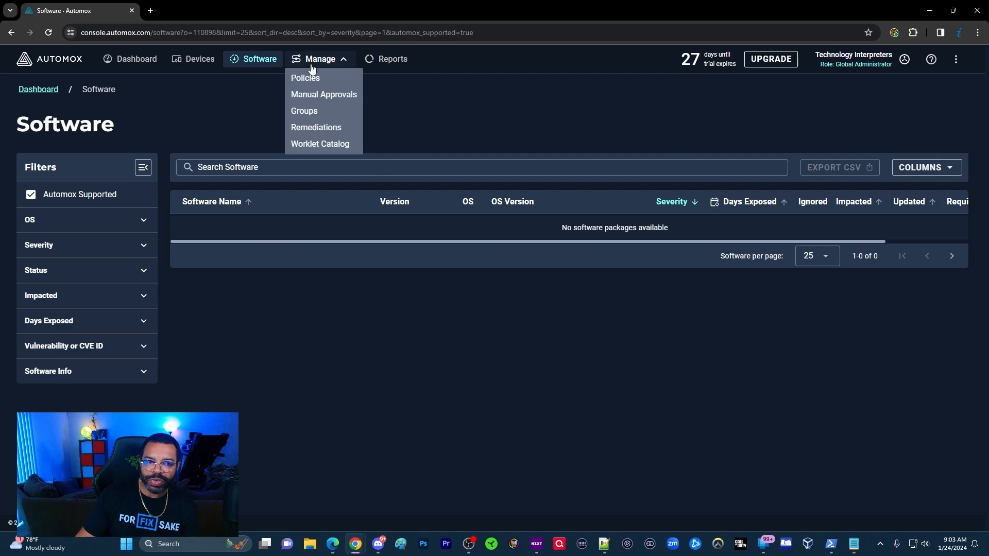
{"action": "left_click", "coordinate": [305, 78]}
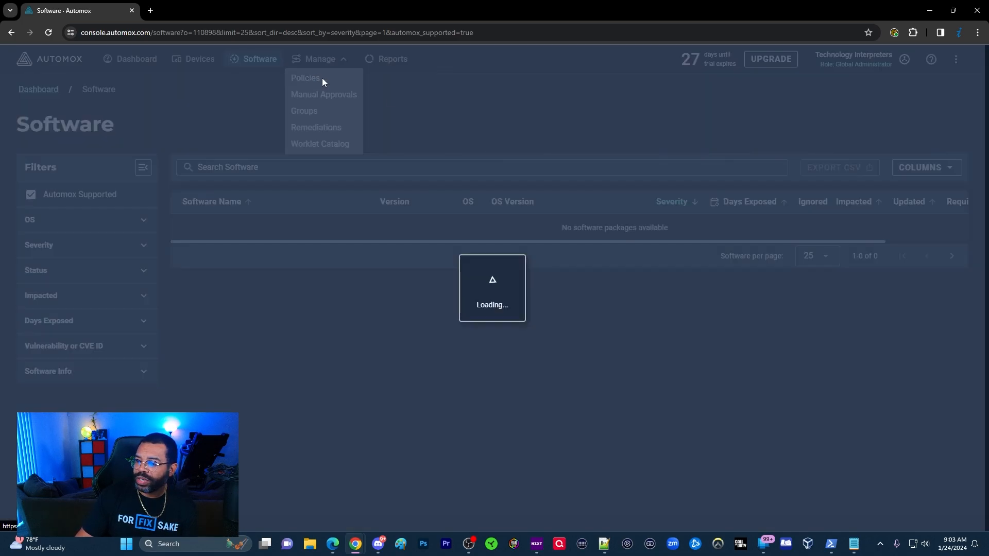
Step: Preview the policy types under Create Policy, then return to the two-policy list
{"action": "left_click", "coordinate": [306, 78]}
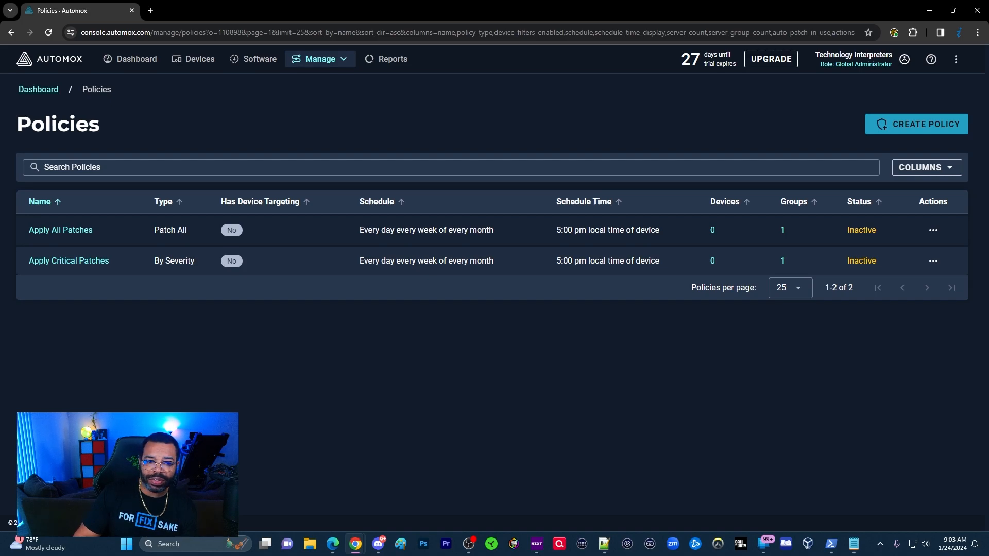
{"action": "left_click", "coordinate": [917, 124]}
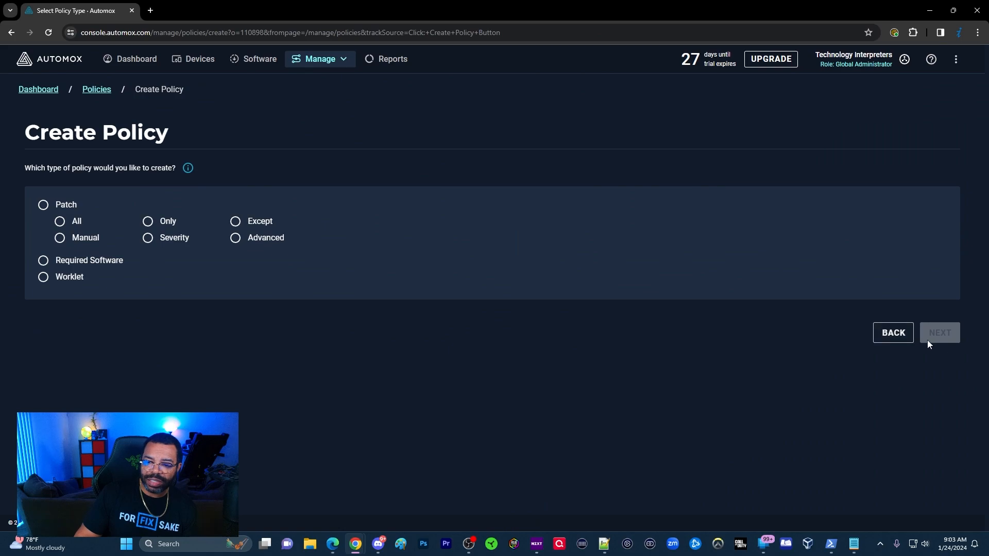
{"action": "left_click", "coordinate": [96, 90]}
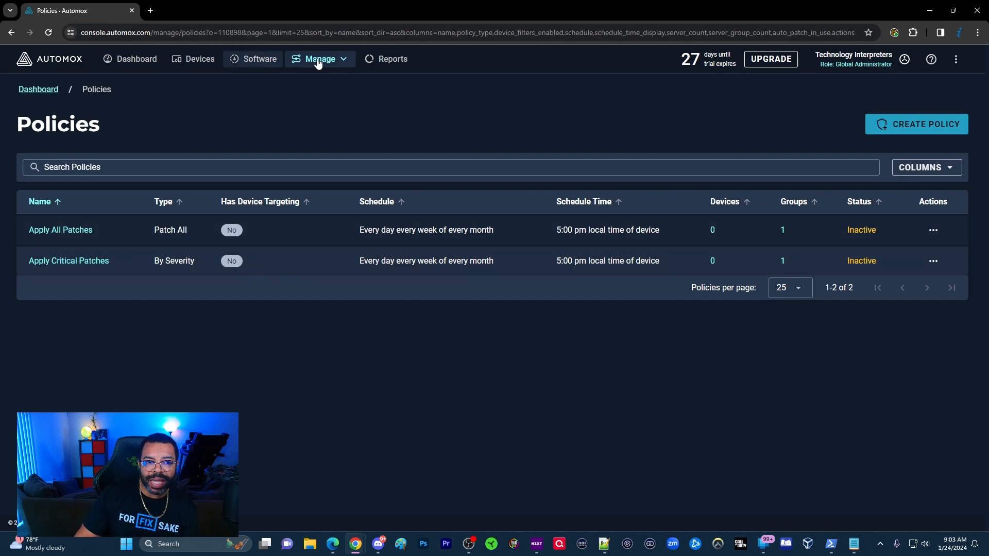
Step: Open Manage > Manual Approvals, showing no packages pending approval
{"action": "left_click", "coordinate": [320, 58]}
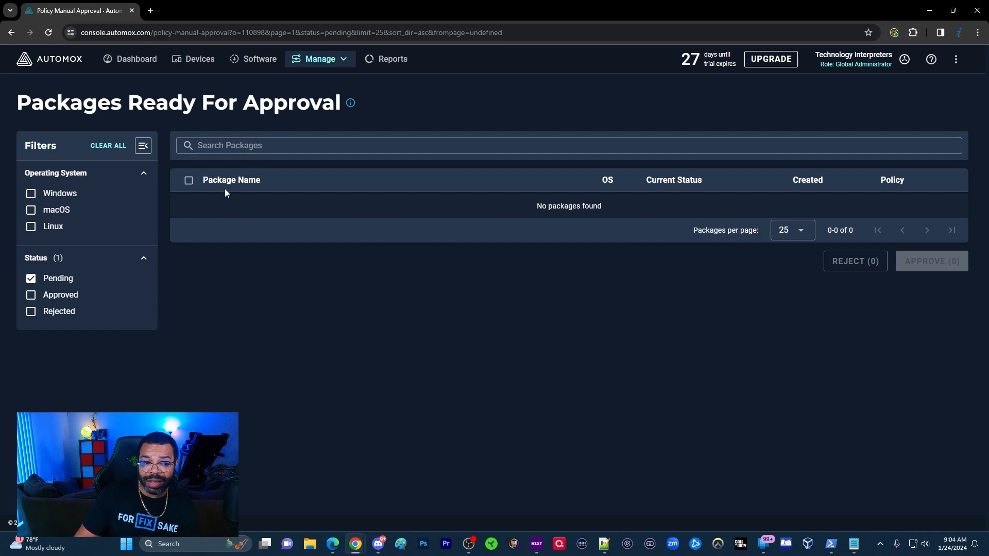
{"action": "mouse_move", "coordinate": [240, 225]}
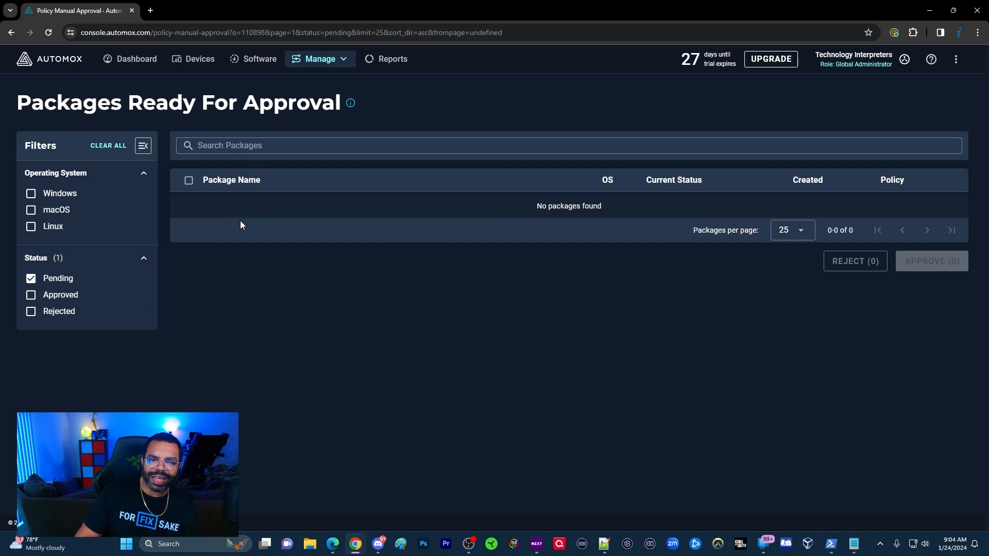
{"action": "mouse_move", "coordinate": [308, 176]}
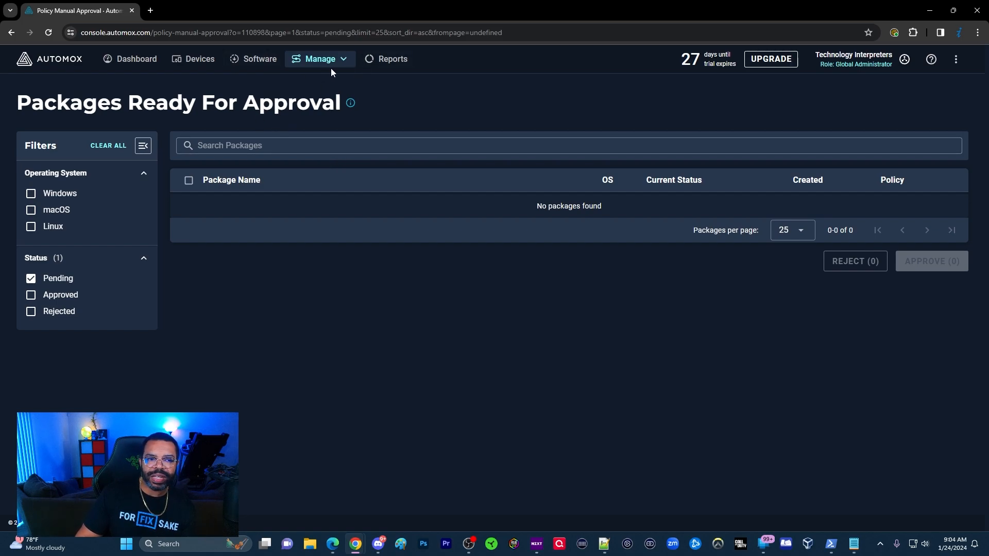
{"action": "mouse_move", "coordinate": [302, 132]}
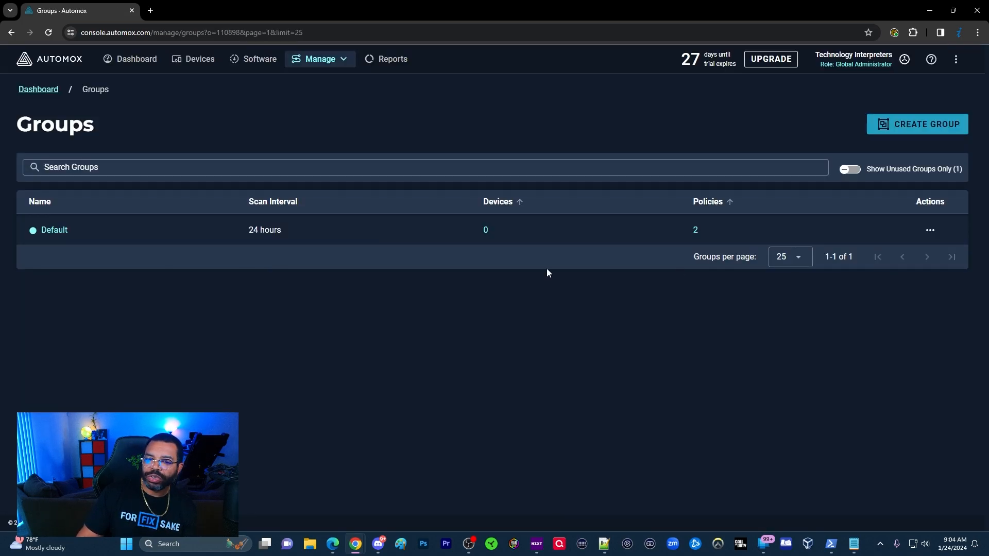
Step: Open the Default group for editing and dismiss the Create a Group help overlay
{"action": "left_click", "coordinate": [55, 230]}
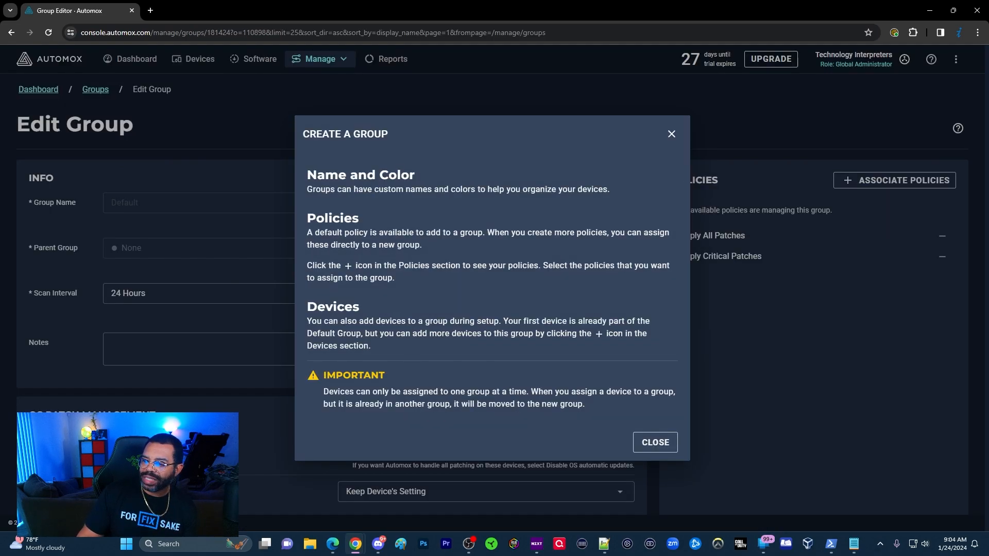
{"action": "mouse_move", "coordinate": [671, 135]}
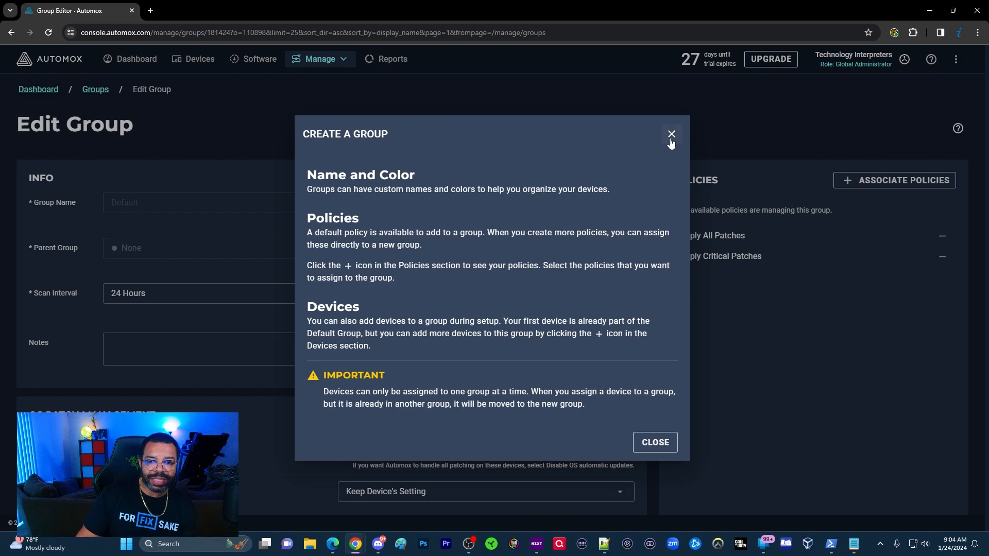
{"action": "left_click", "coordinate": [671, 134]}
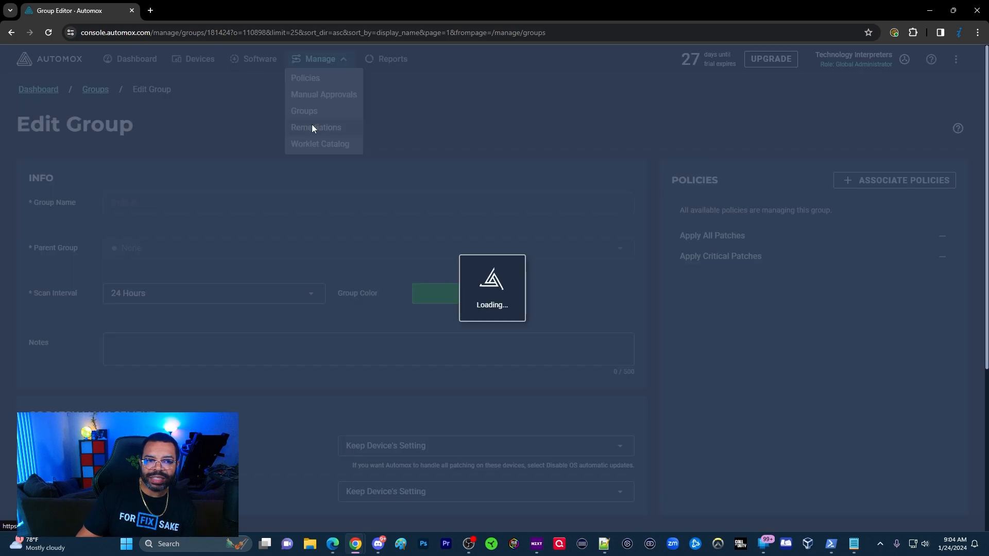
Step: Open Remediations and preview the Manual Import CSV dialog, then cancel it
{"action": "left_click", "coordinate": [316, 127]}
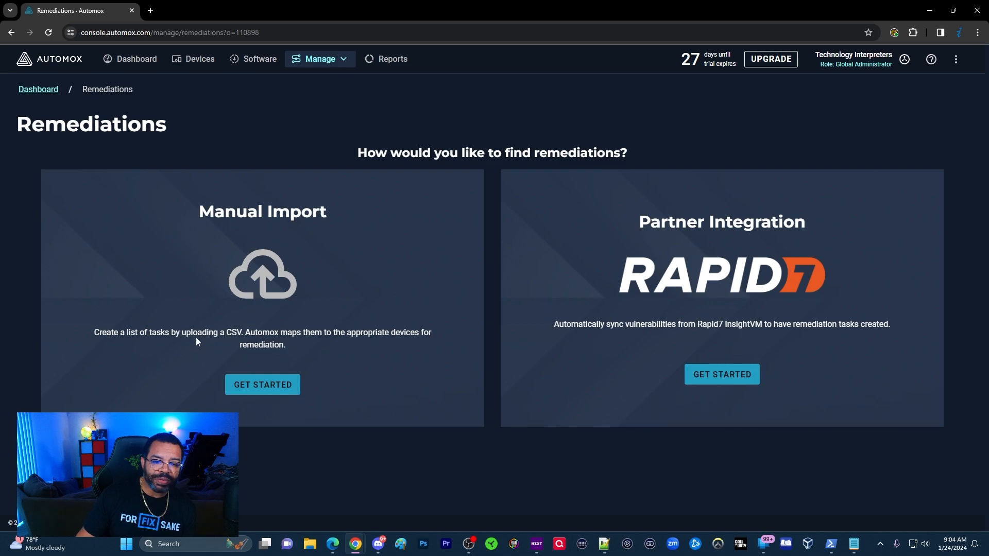
{"action": "left_click", "coordinate": [262, 385]}
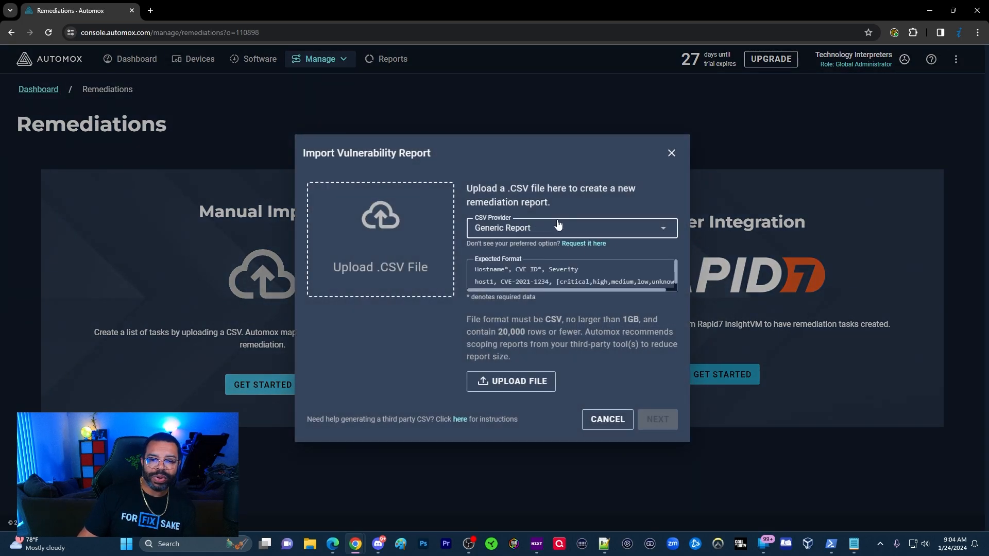
{"action": "left_click", "coordinate": [570, 228]}
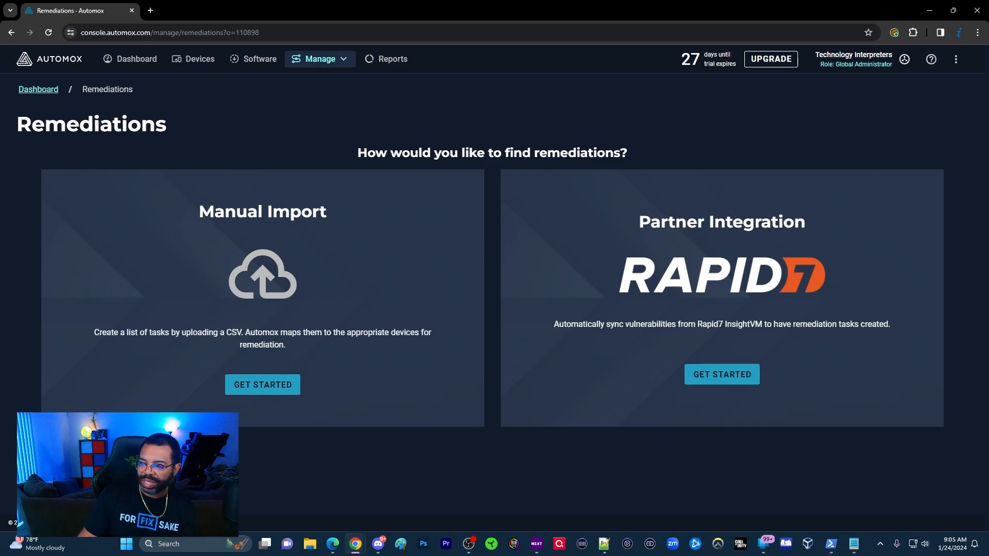
{"action": "mouse_move", "coordinate": [552, 295]}
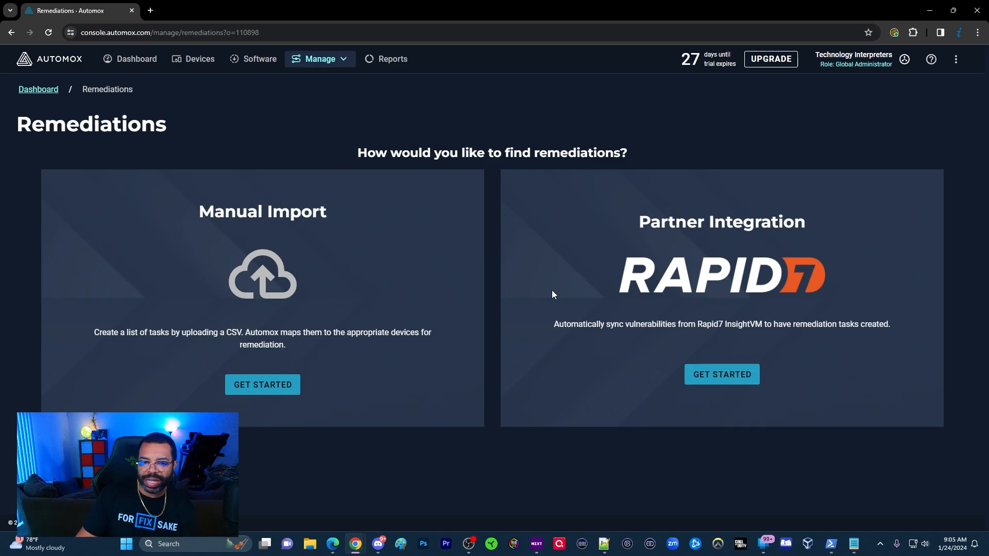
{"action": "left_click", "coordinate": [319, 59]}
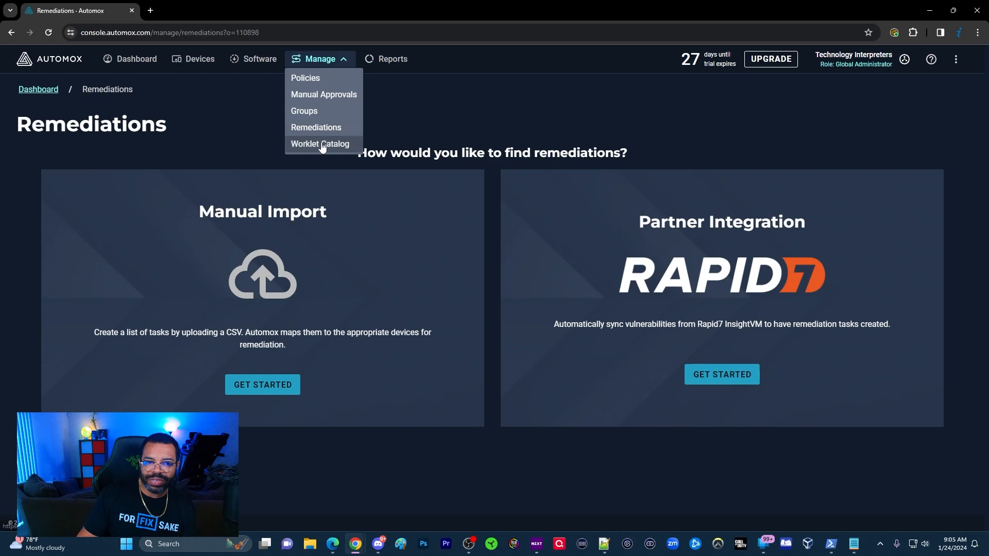
Step: View the Add Network Printer worklet's details and code, then go to Reports
{"action": "left_click", "coordinate": [320, 143]}
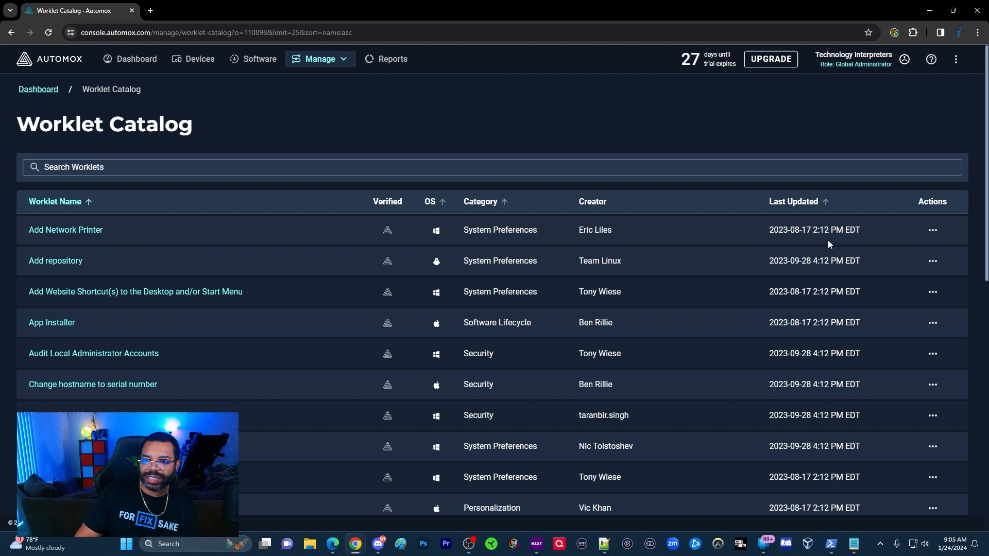
{"action": "left_click", "coordinate": [932, 230]}
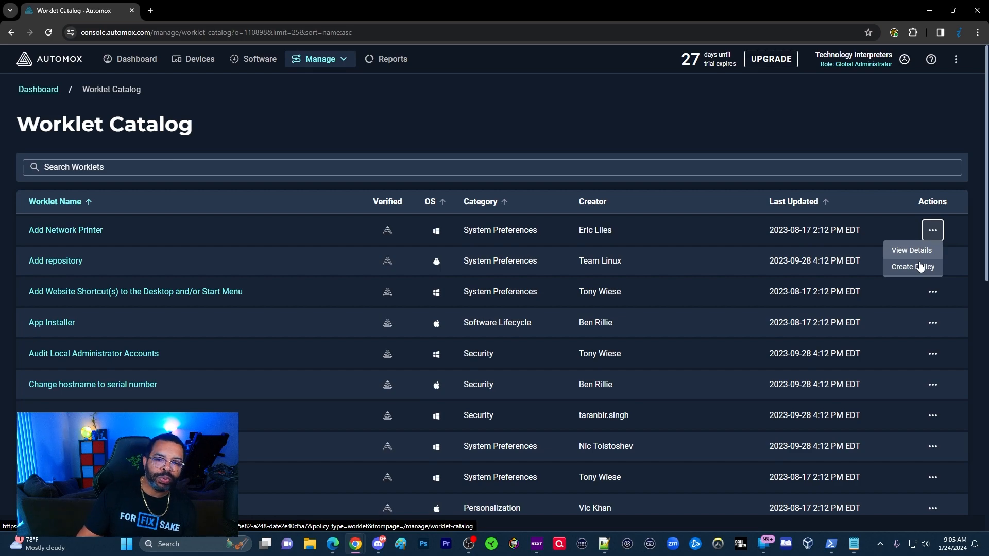
{"action": "mouse_move", "coordinate": [584, 183]}
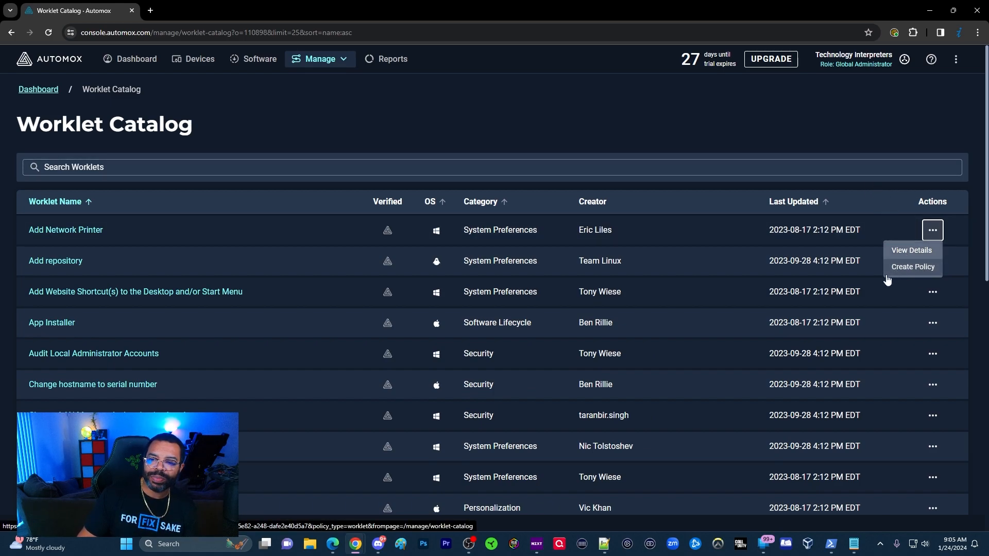
{"action": "left_click", "coordinate": [911, 250]}
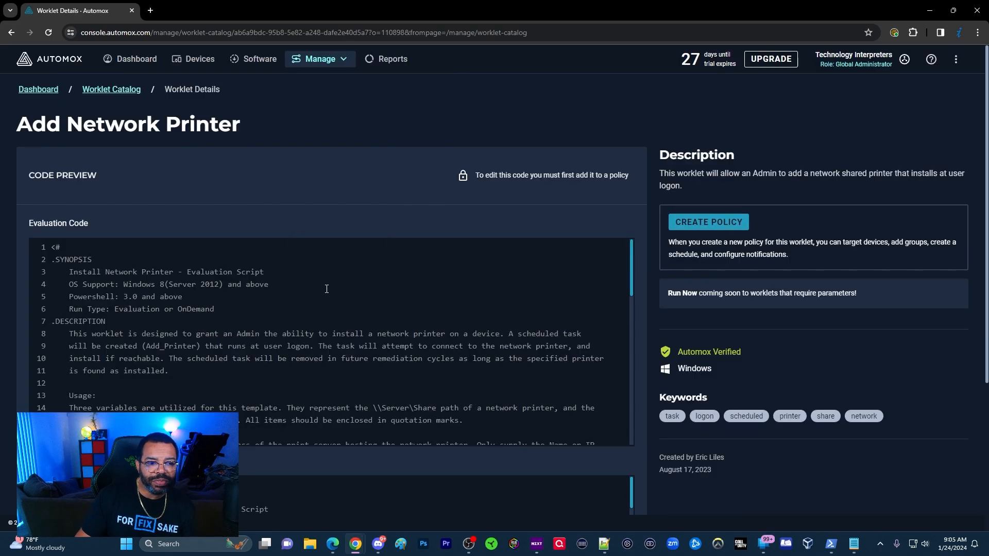
{"action": "scroll", "scroll_direction": "down", "scroll_amount": 3}
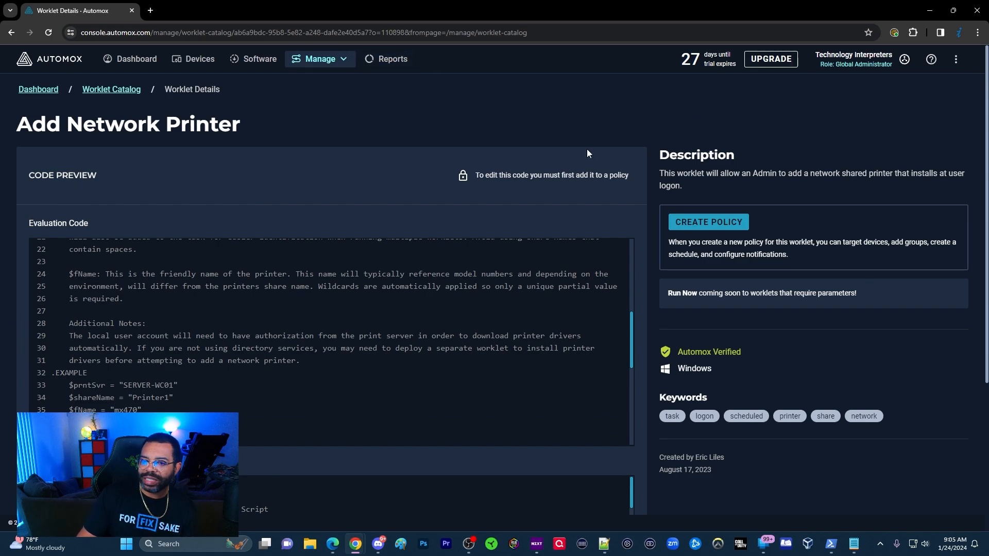
{"action": "left_click", "coordinate": [391, 59]}
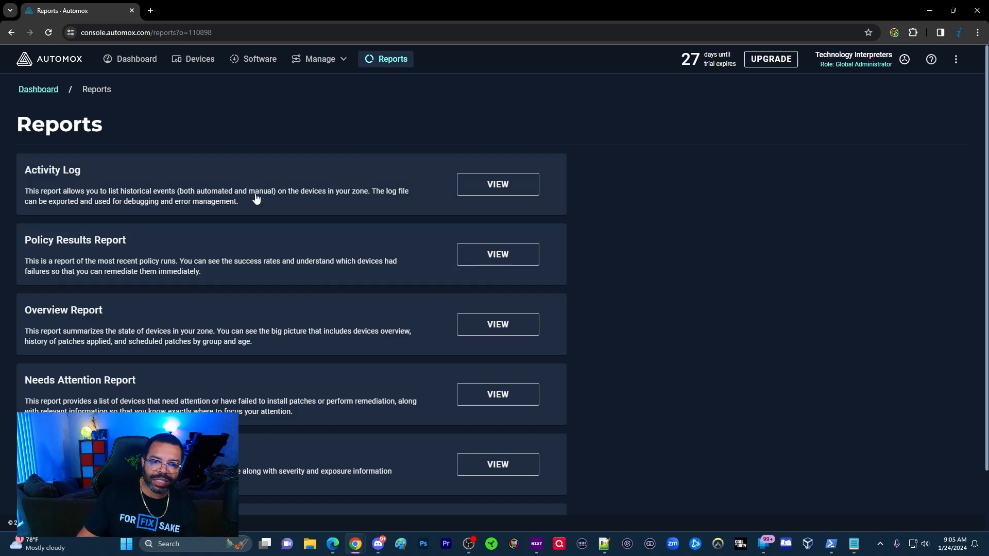
{"action": "left_click", "coordinate": [497, 185]}
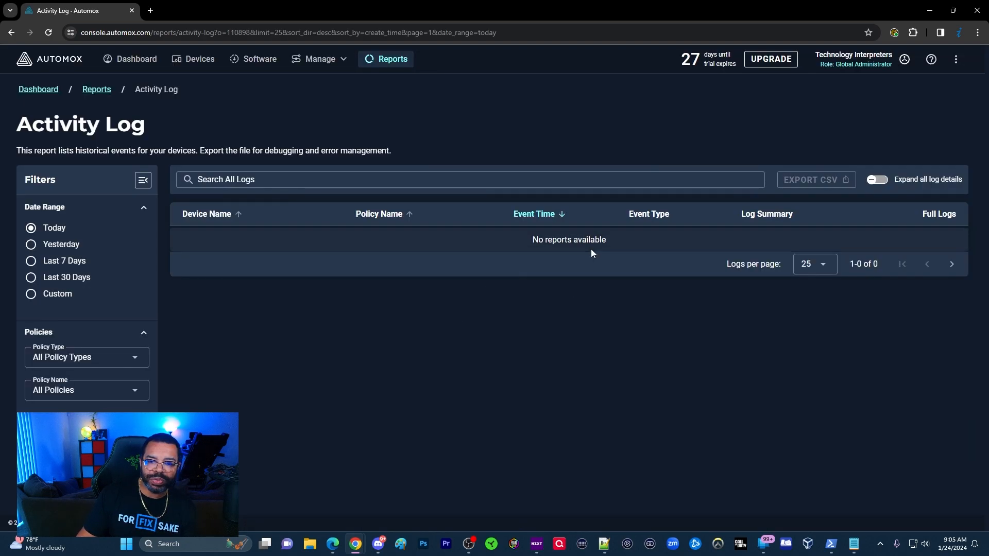
{"action": "mouse_move", "coordinate": [451, 193]}
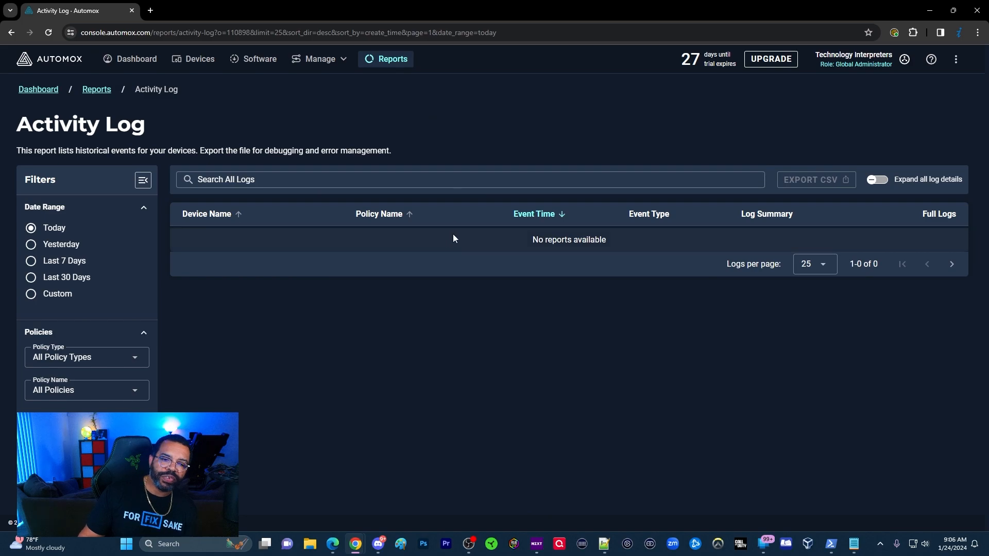
{"action": "mouse_move", "coordinate": [478, 244]}
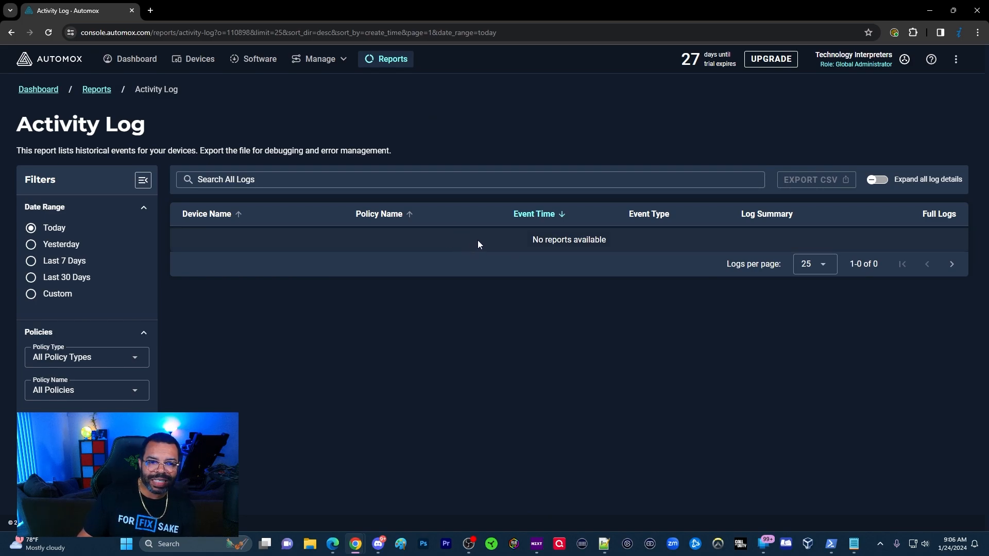
{"action": "mouse_move", "coordinate": [561, 203]}
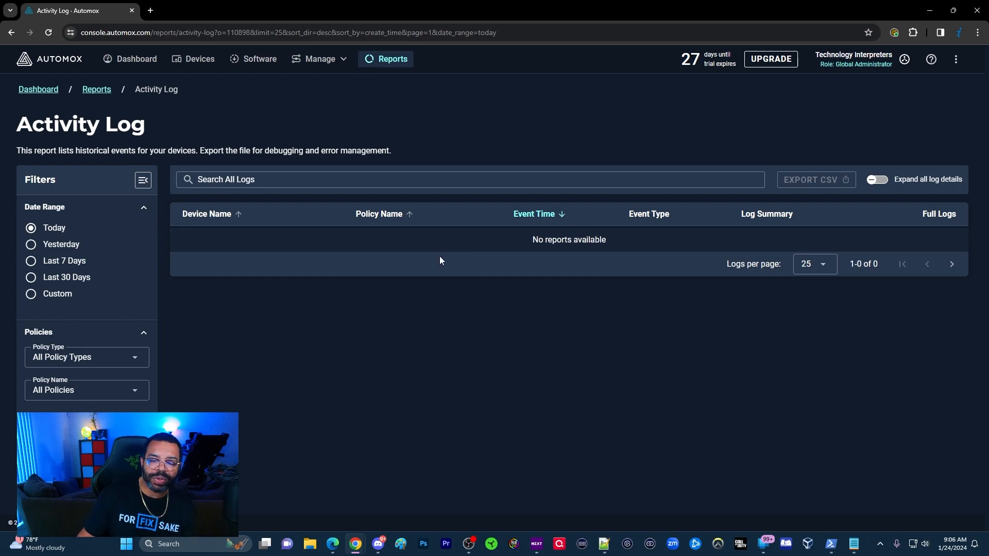
{"action": "mouse_move", "coordinate": [299, 262]}
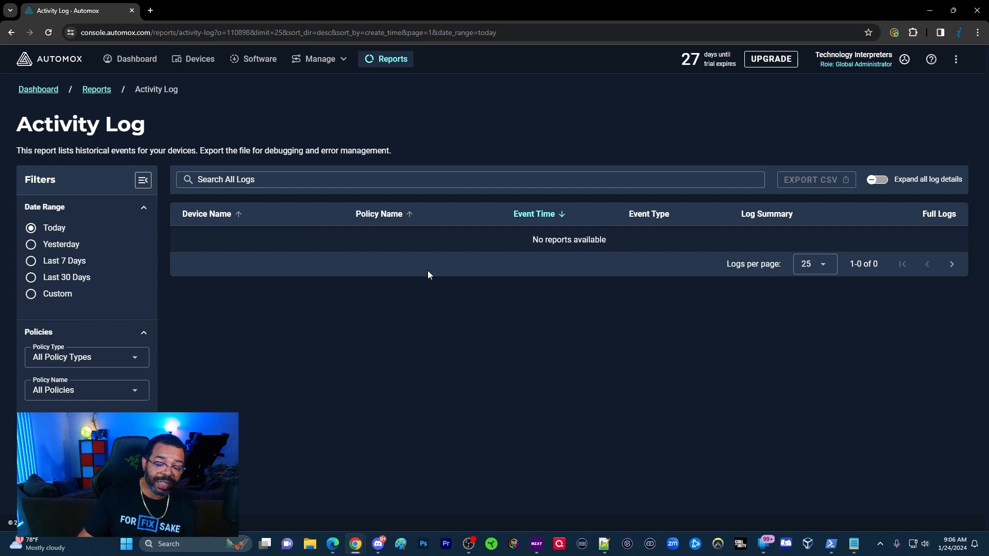
{"action": "mouse_move", "coordinate": [605, 58]}
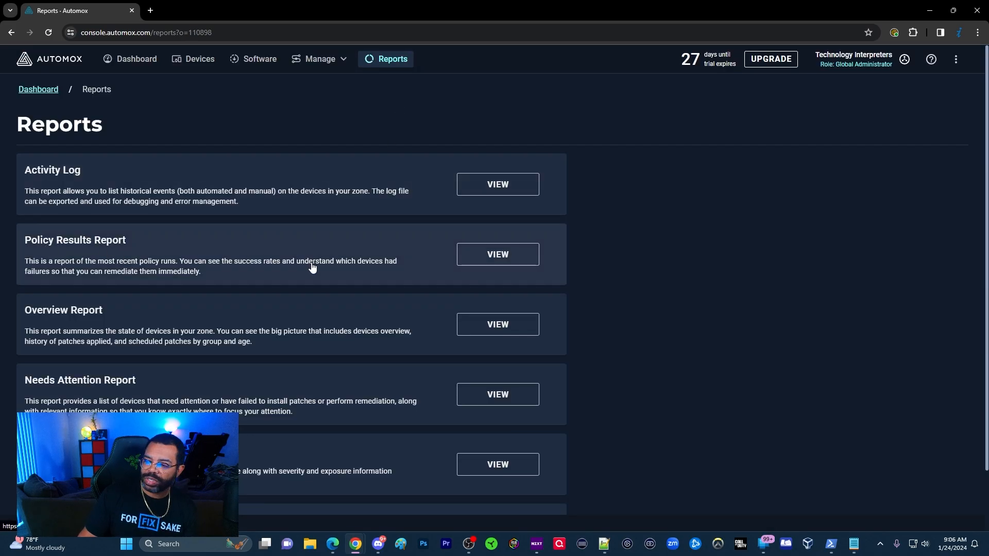
{"action": "left_click", "coordinate": [497, 254]}
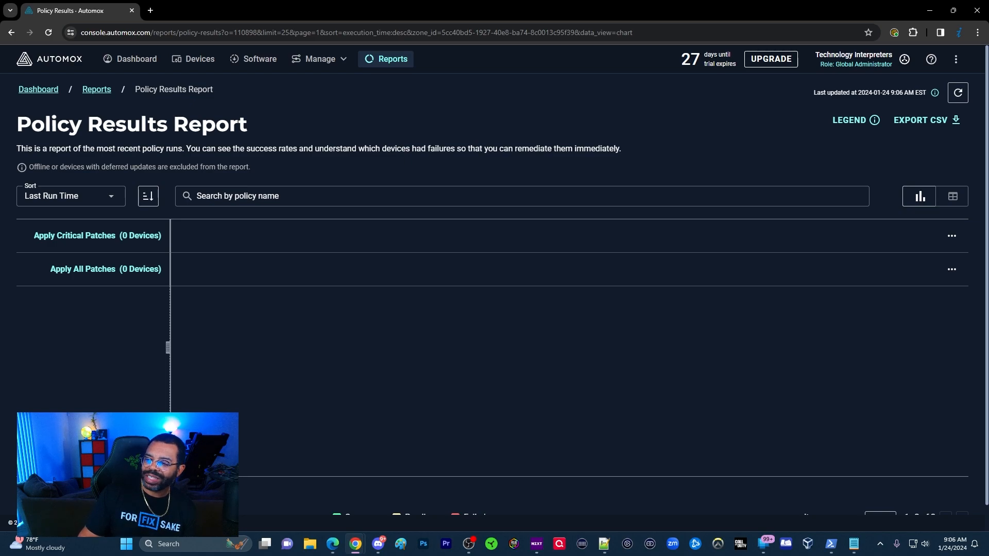
{"action": "mouse_move", "coordinate": [339, 309]}
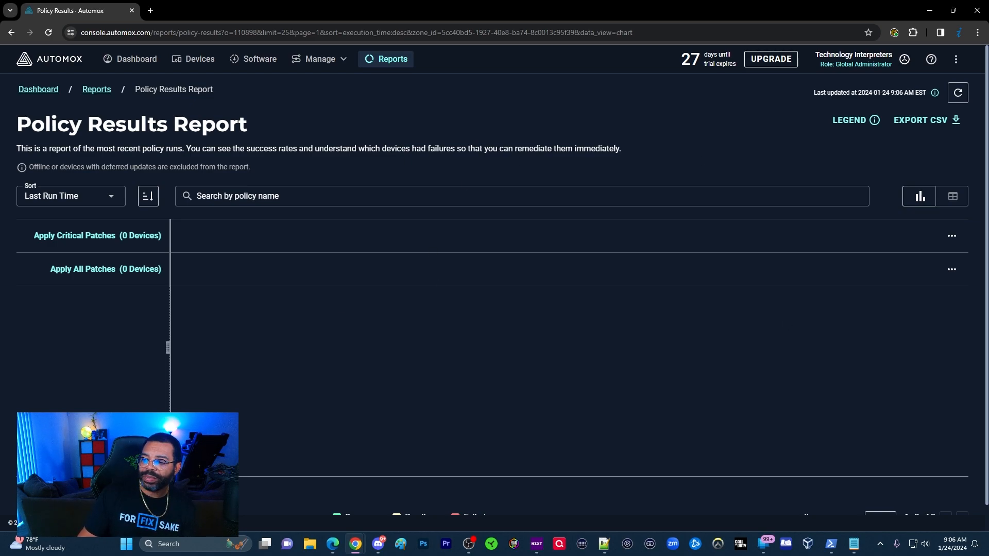
{"action": "mouse_move", "coordinate": [334, 68]}
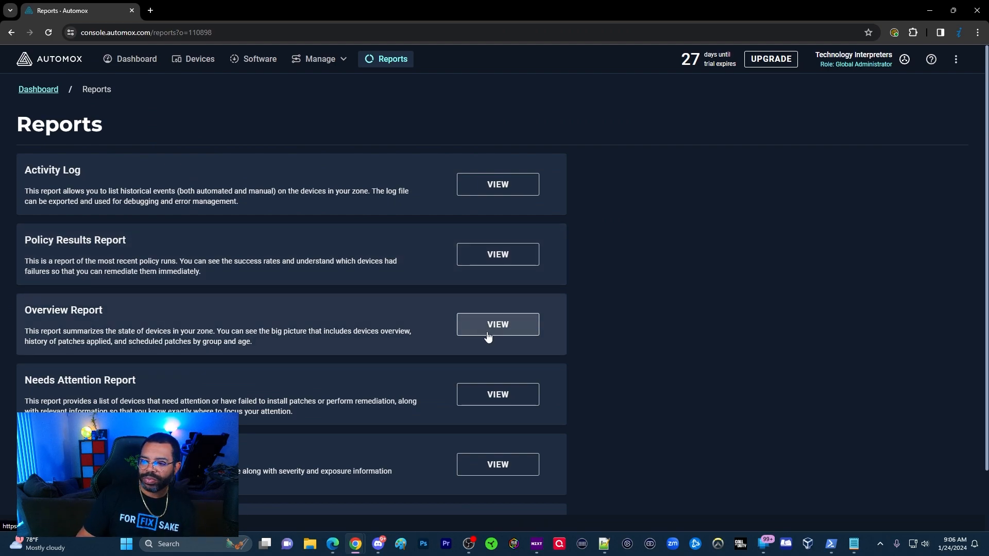
{"action": "left_click", "coordinate": [497, 324]}
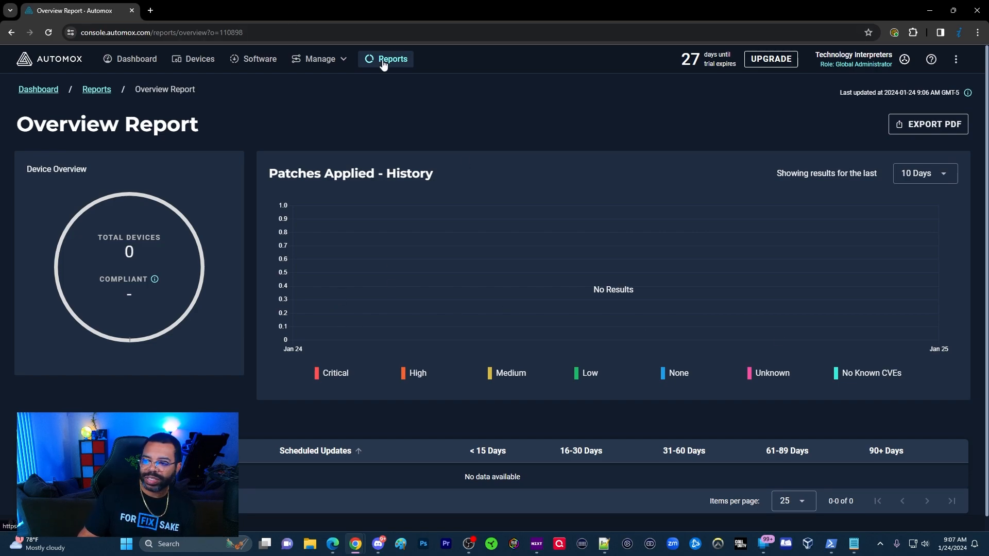
{"action": "left_click", "coordinate": [392, 59]}
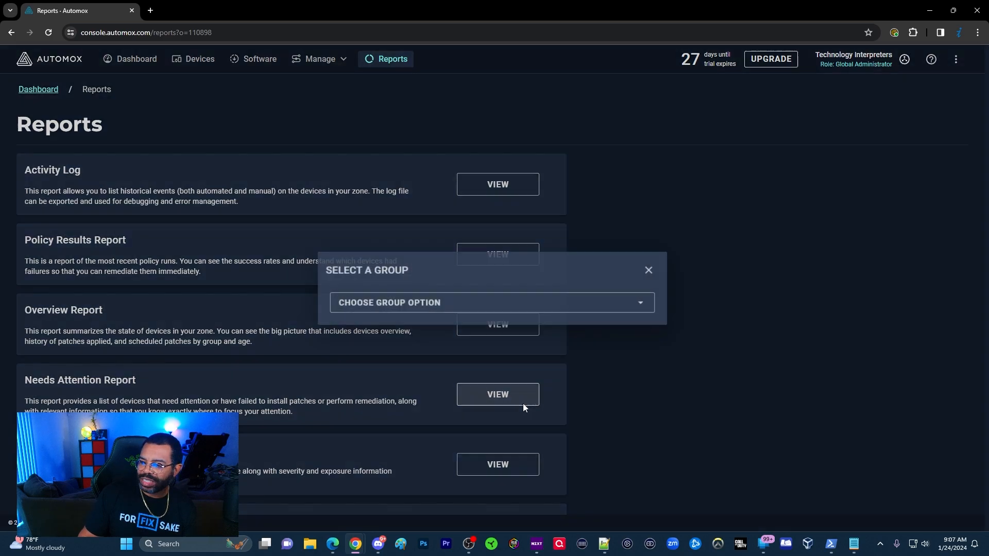
{"action": "left_click", "coordinate": [492, 303]}
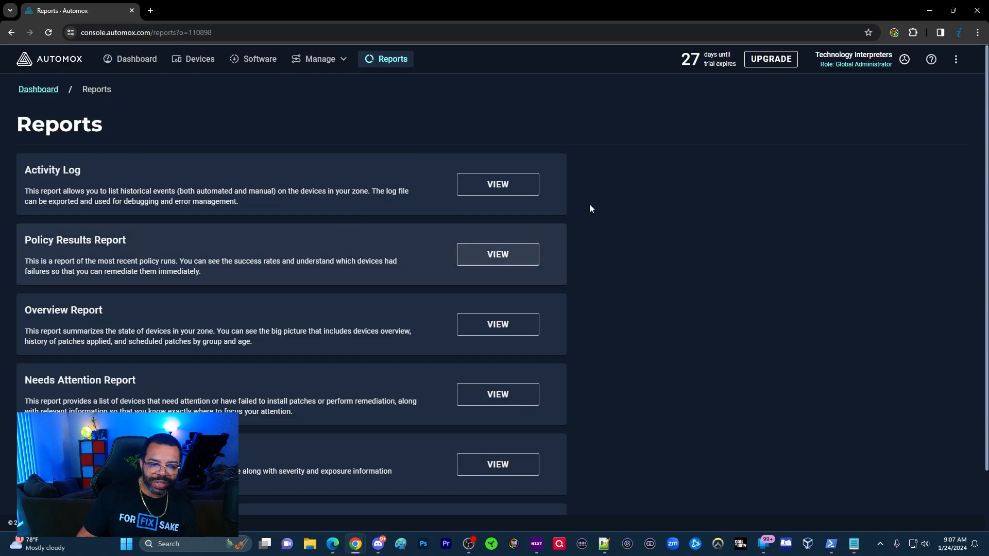
{"action": "scroll", "scroll_direction": "down", "scroll_amount": 3}
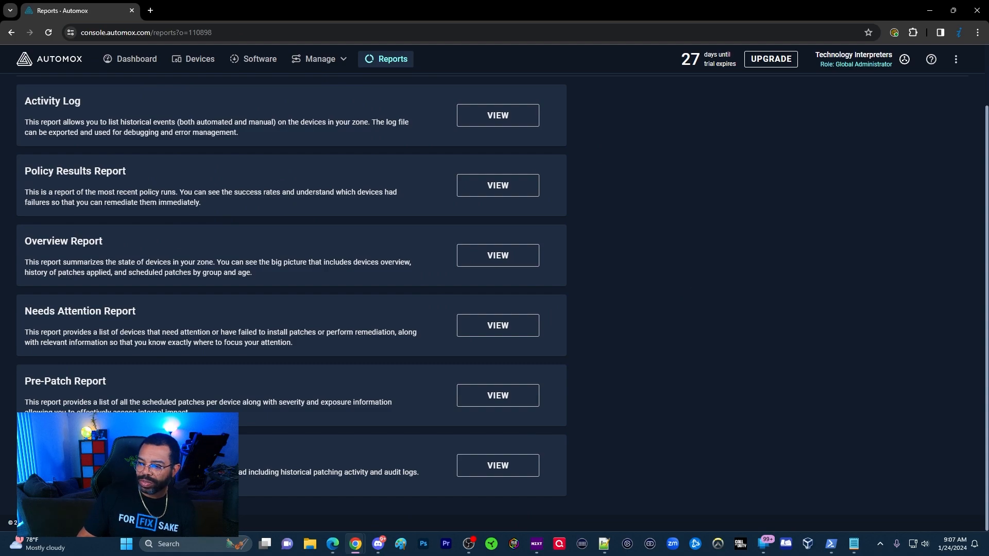
{"action": "mouse_move", "coordinate": [582, 401]}
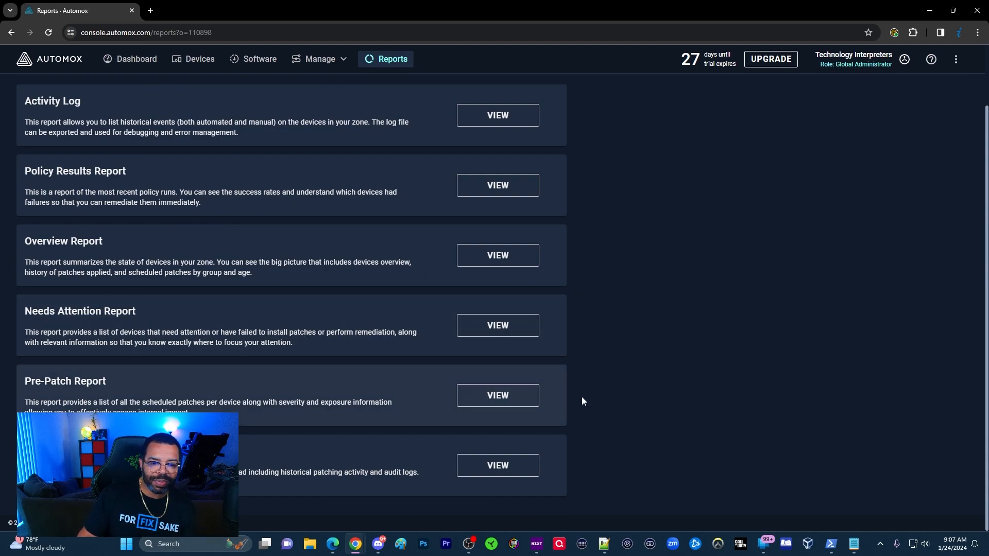